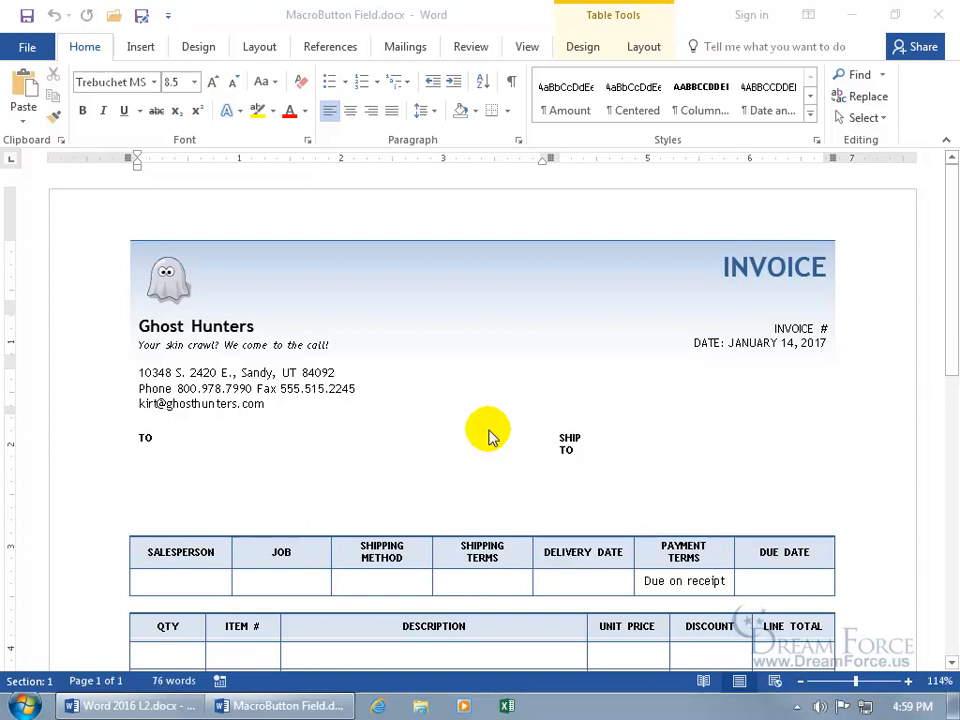
mouse_move(184, 444)
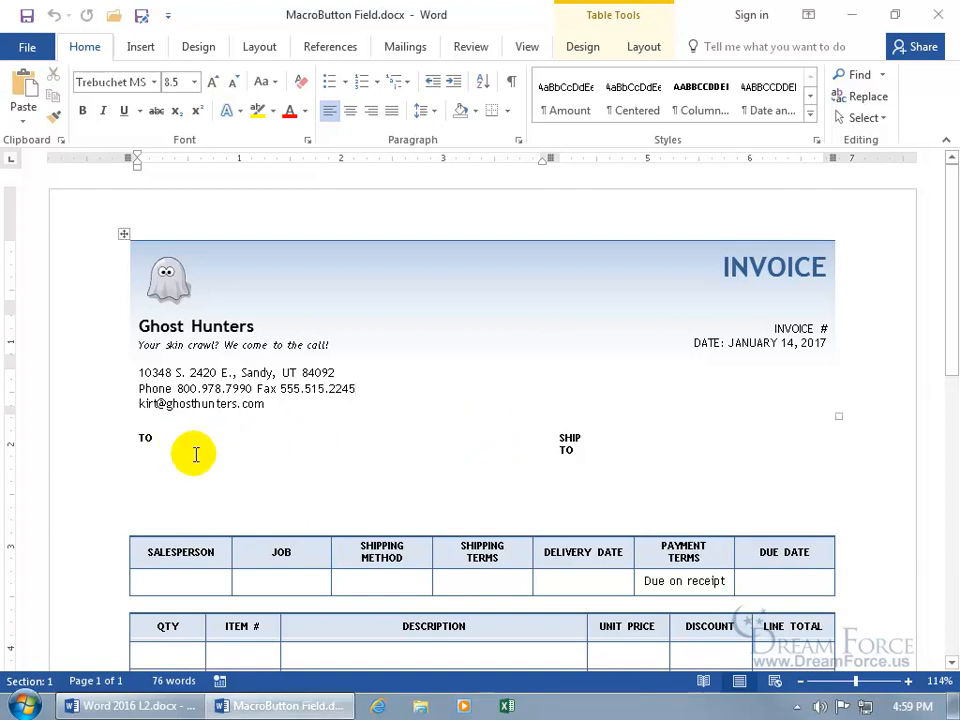
mouse_move(160, 444)
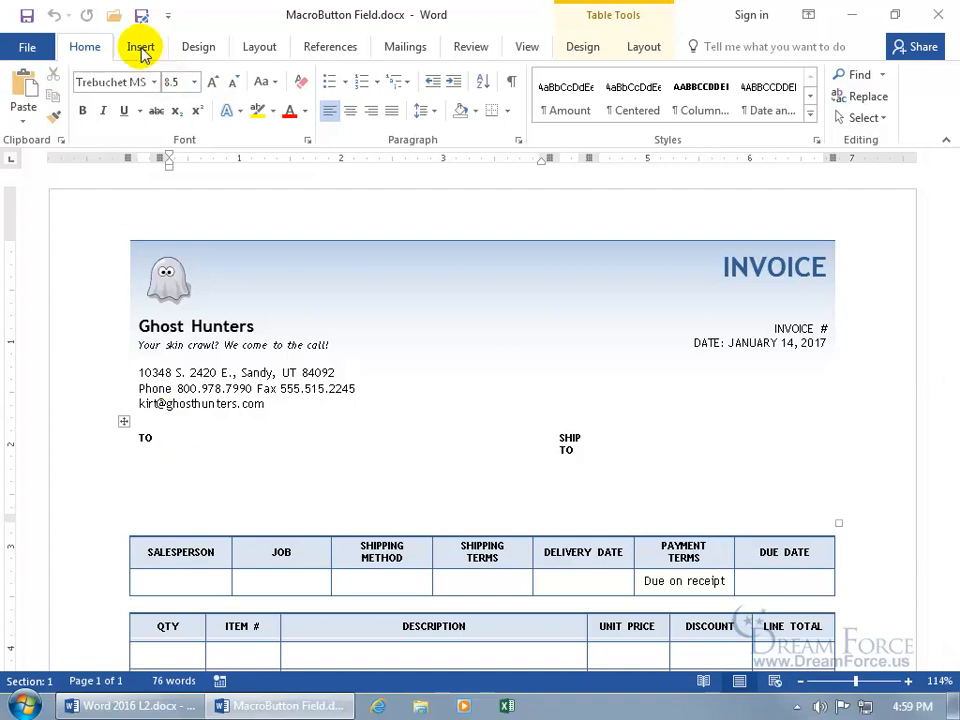
Insert a MacroButton field with display text 'Please enter name' beside To via Quick Parts > Field.
click(140, 48)
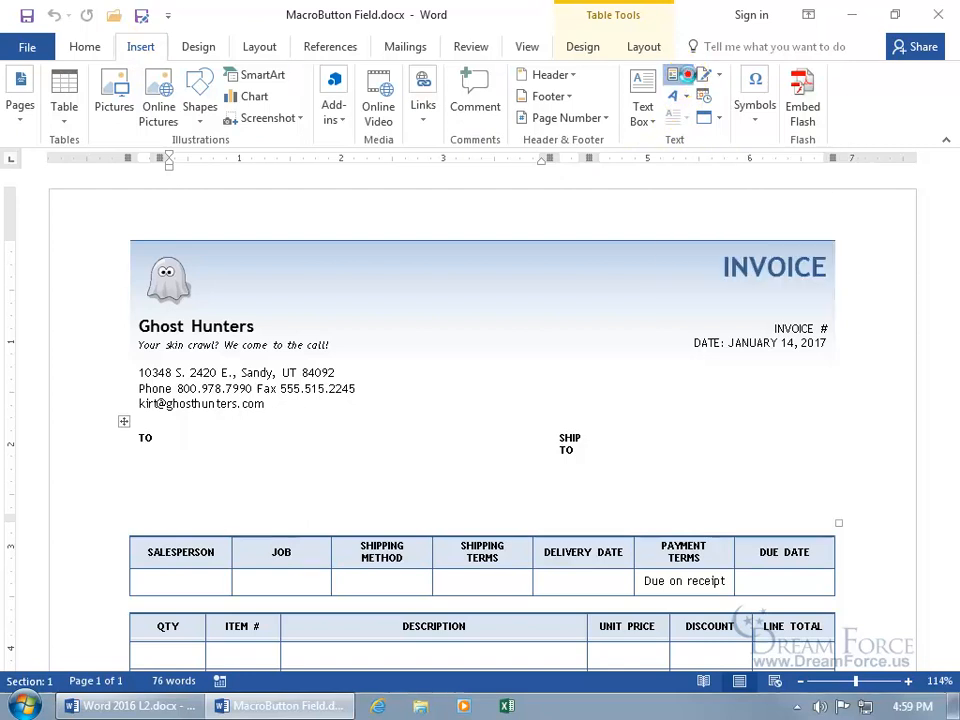
click(678, 76)
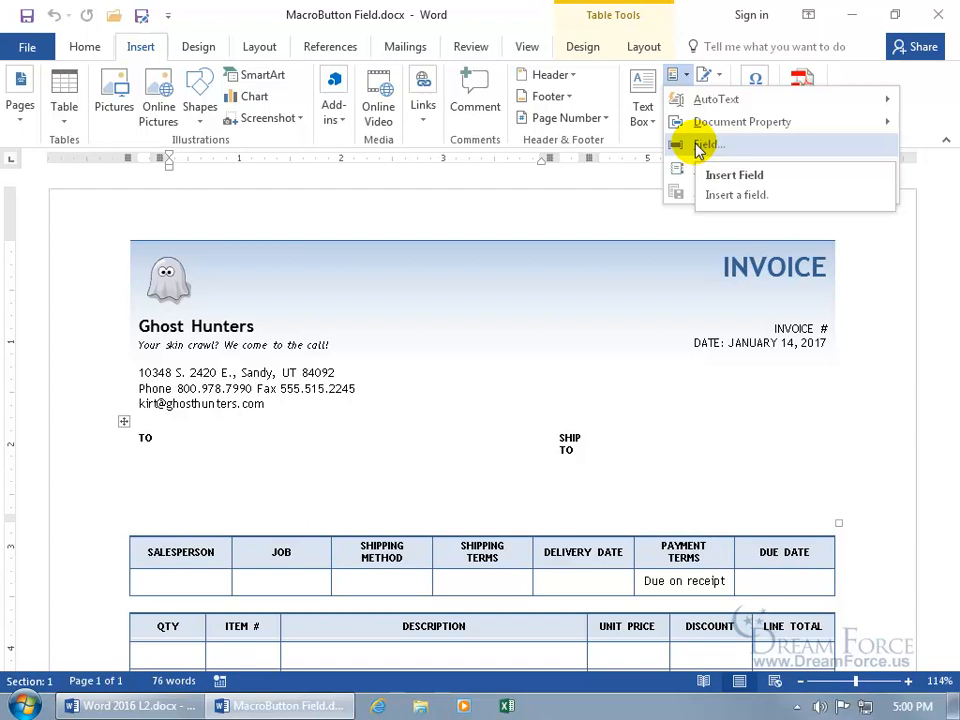
click(734, 174)
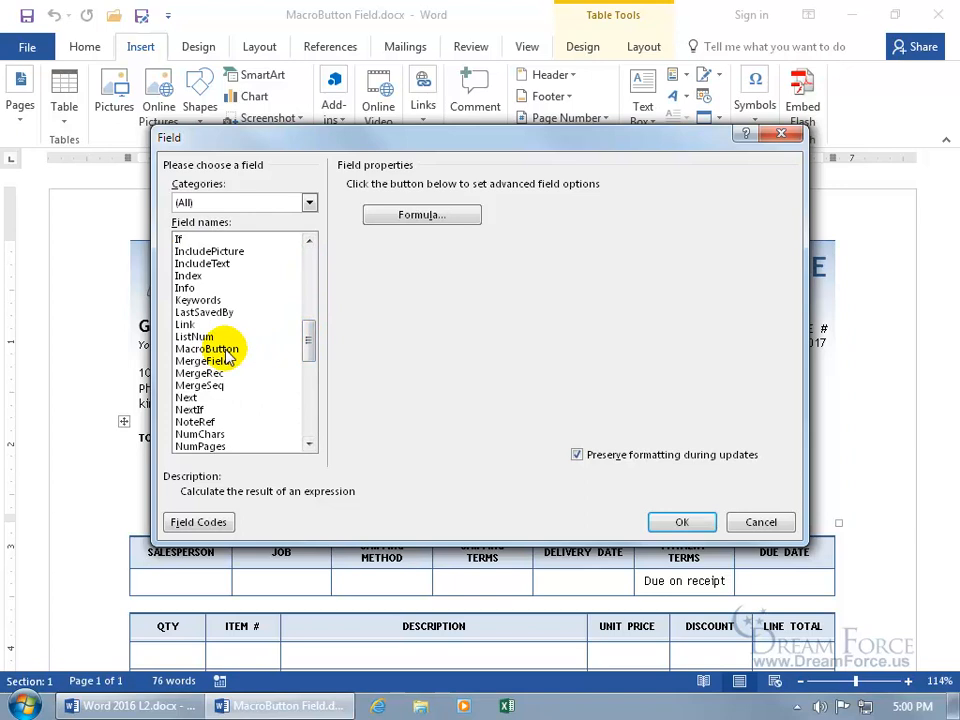
click(208, 348)
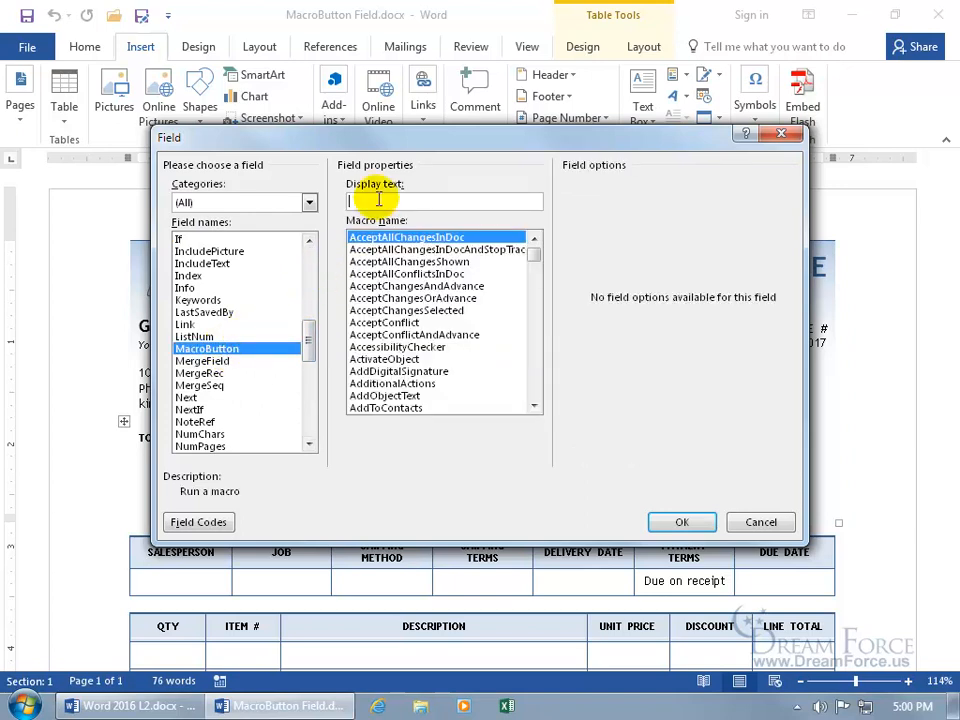
text(Please enter name)
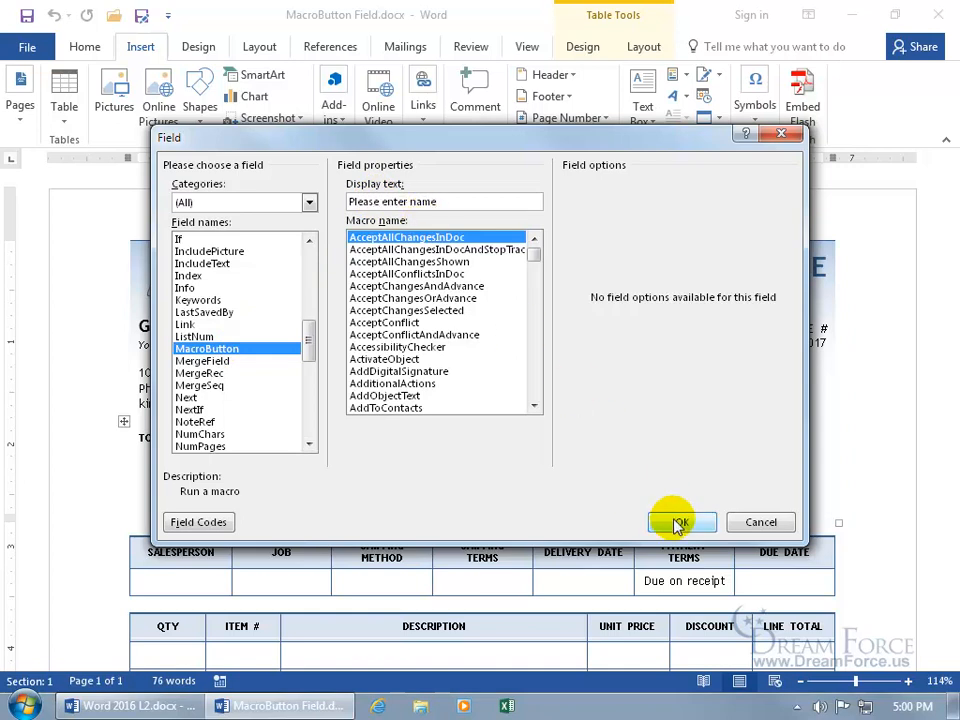
click(676, 522)
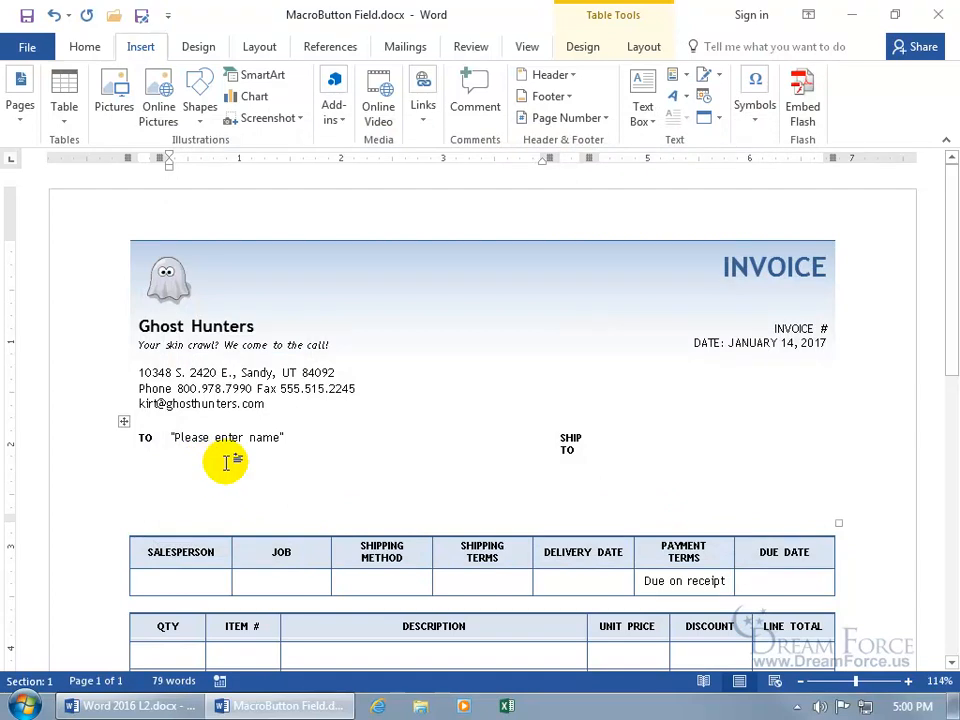
double_click(224, 436)
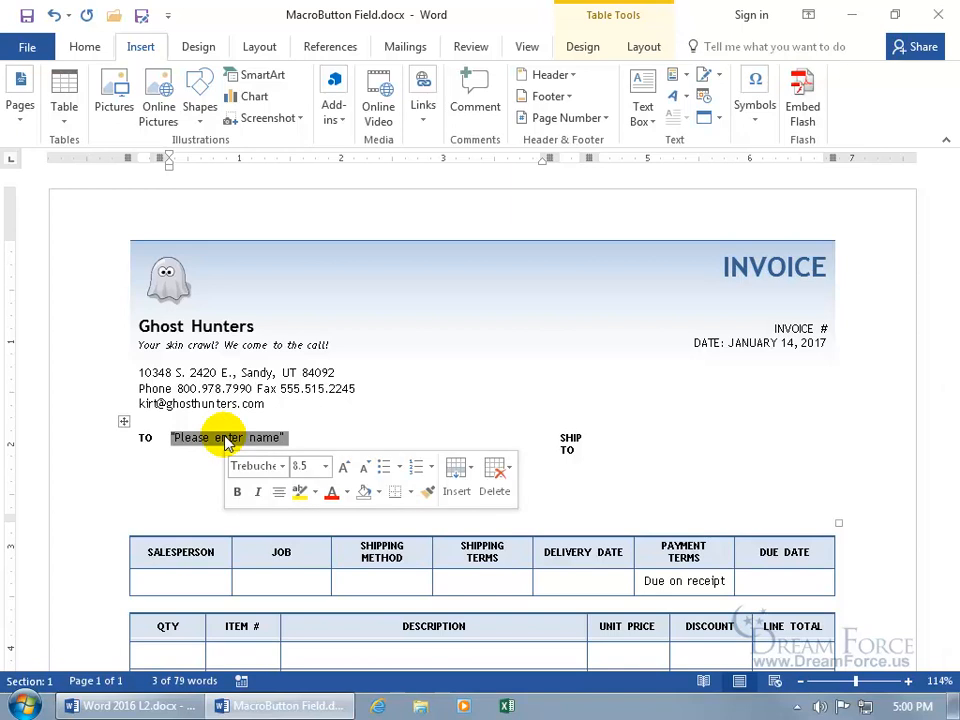
text(Dot)
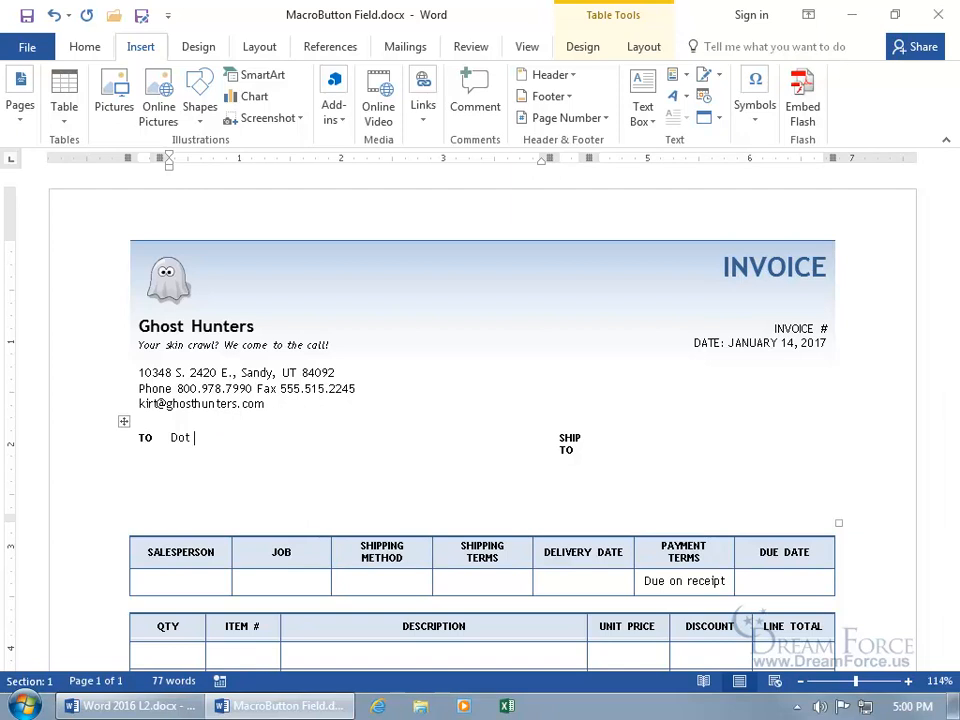
text(Warner)
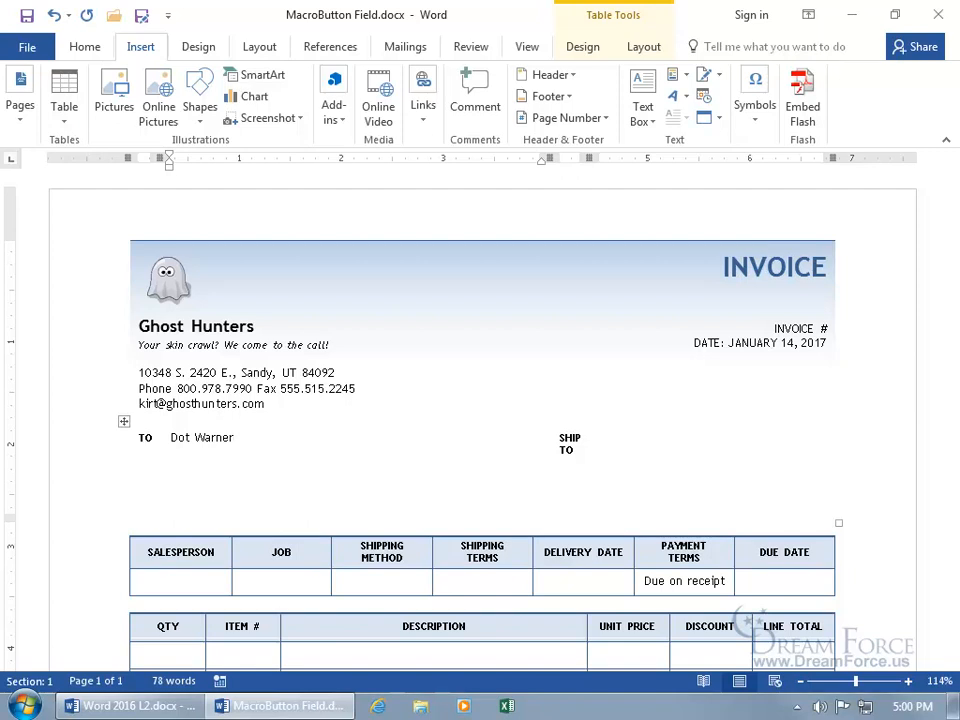
click(232, 436)
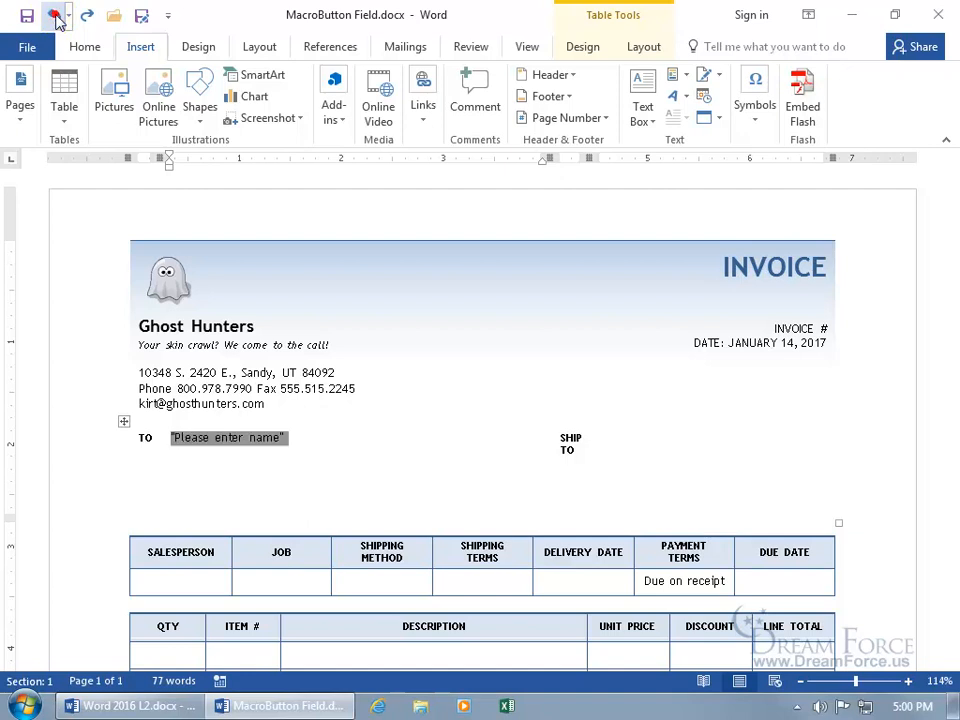
click(228, 438)
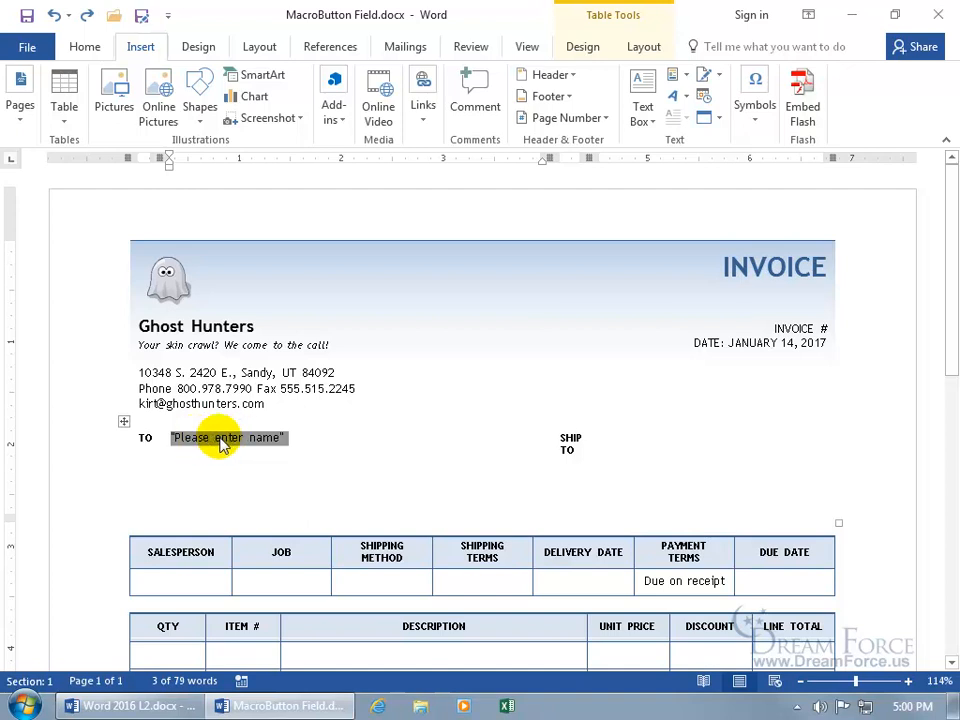
Toggle field codes with Alt+F9 and edit the field's display text to 'Oy! Name'.
right_click(220, 438)
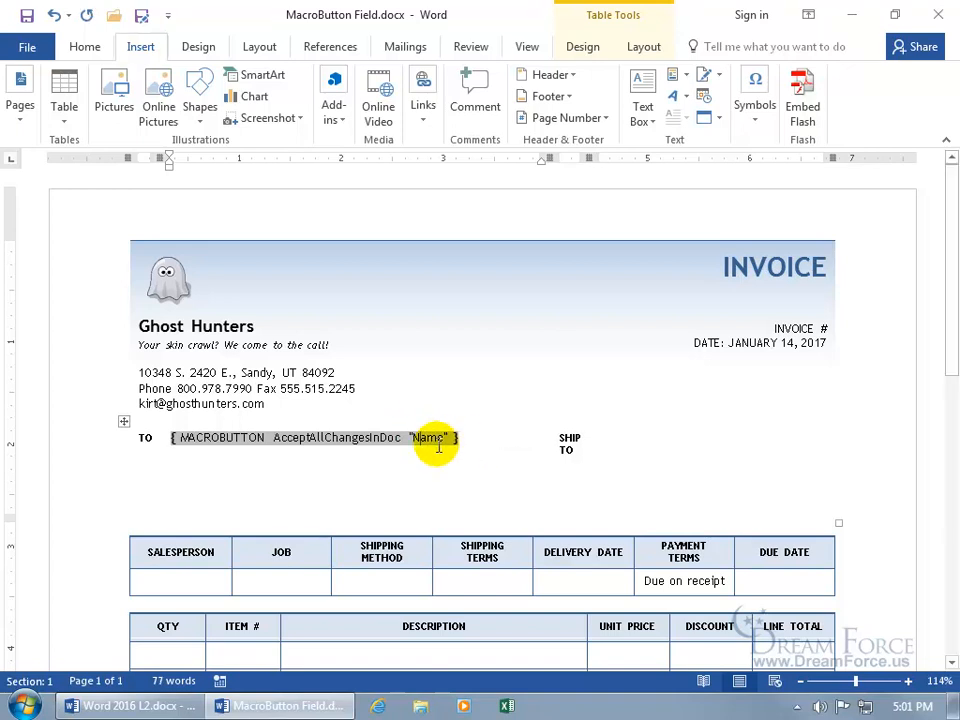
right_click(430, 436)
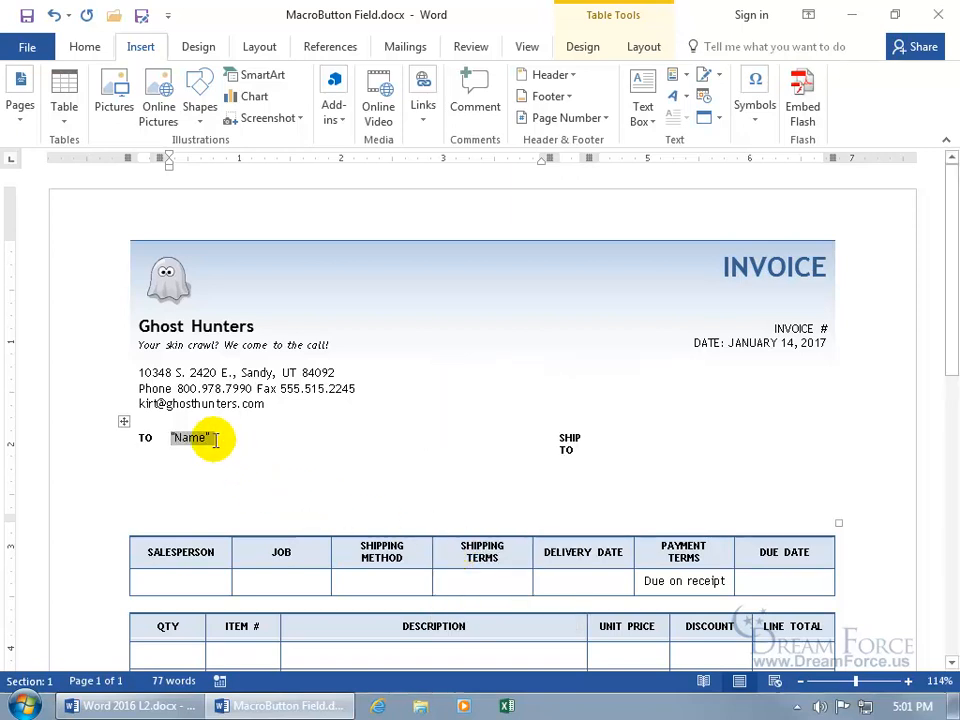
key(alt+F9)
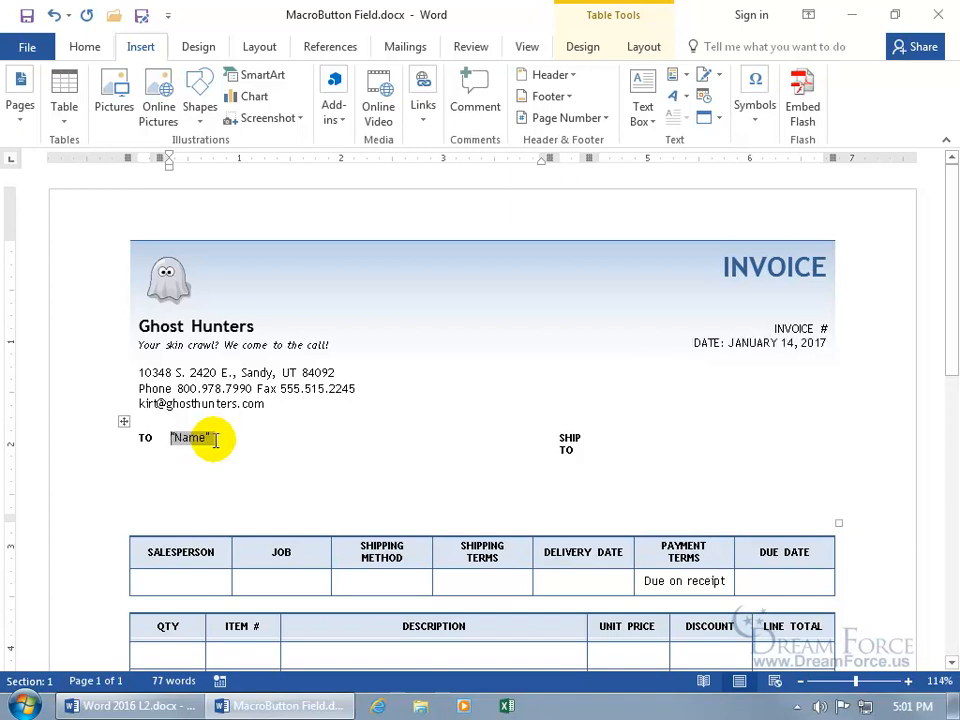
right_click(188, 438)
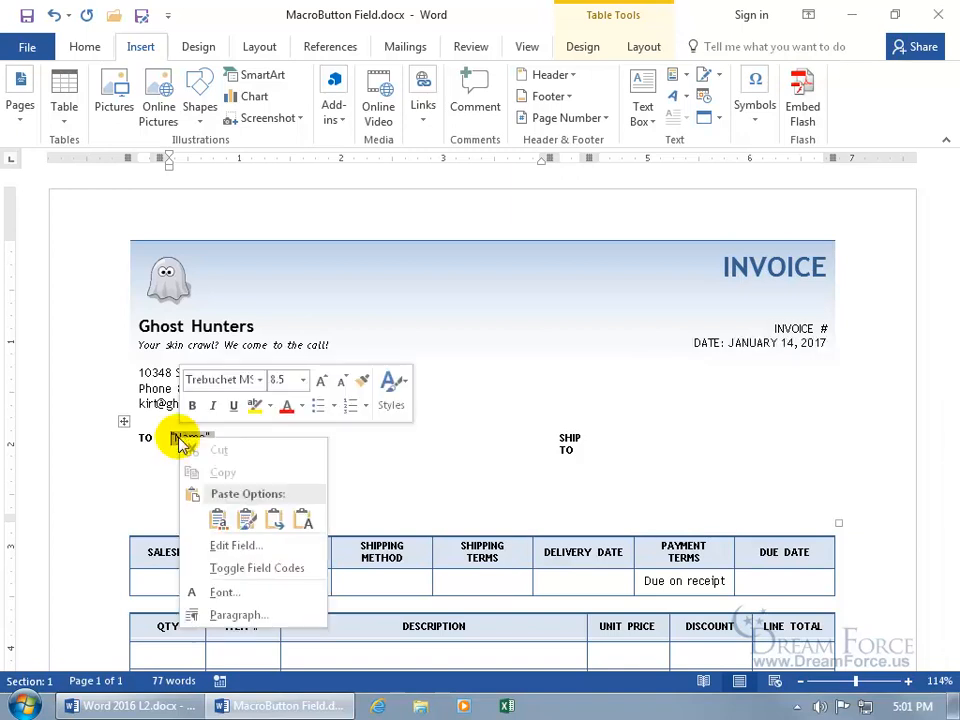
click(236, 544)
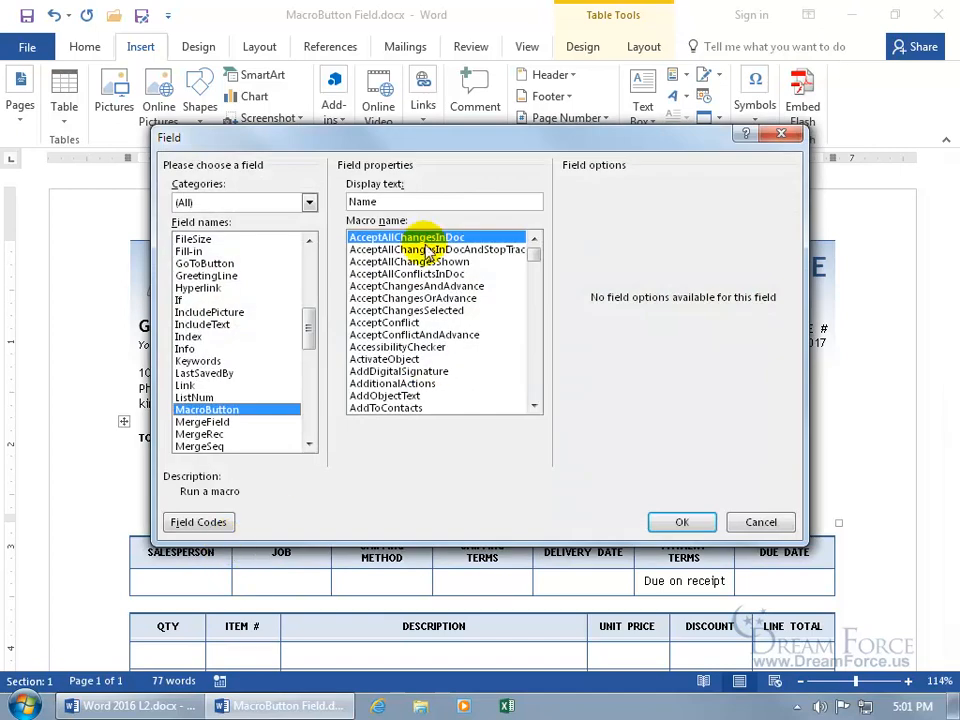
click(444, 200)
text(Oy! )
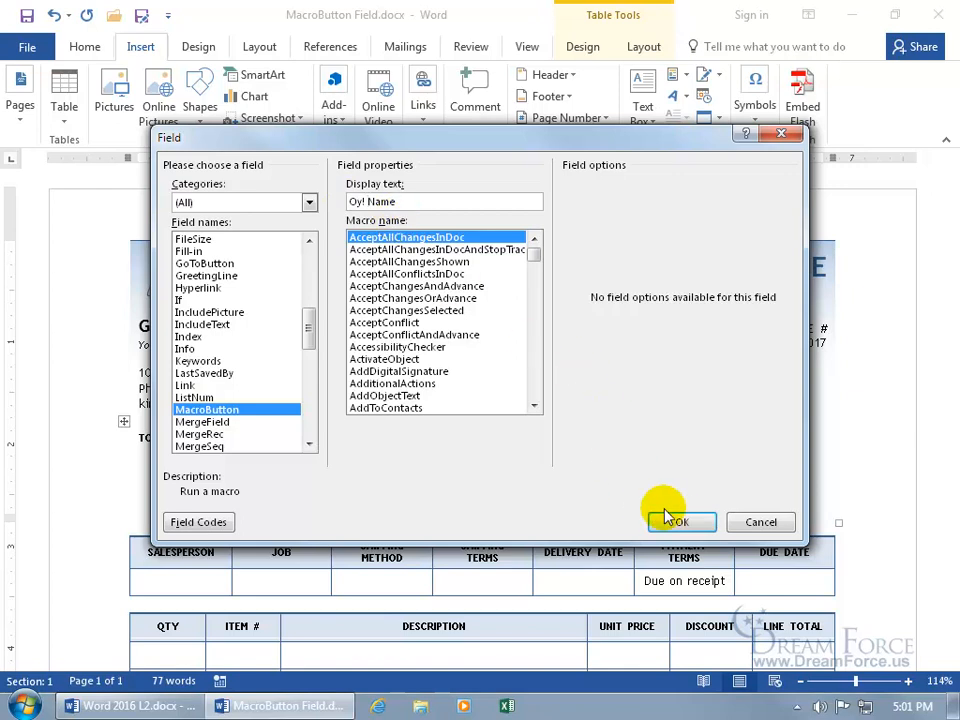
click(680, 522)
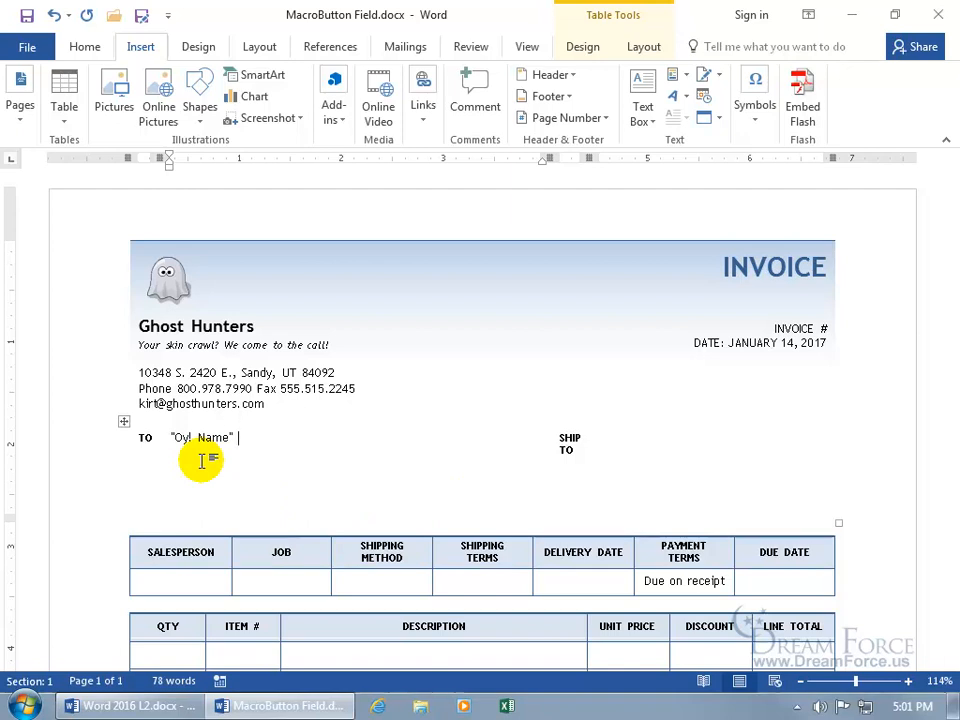
mouse_move(208, 464)
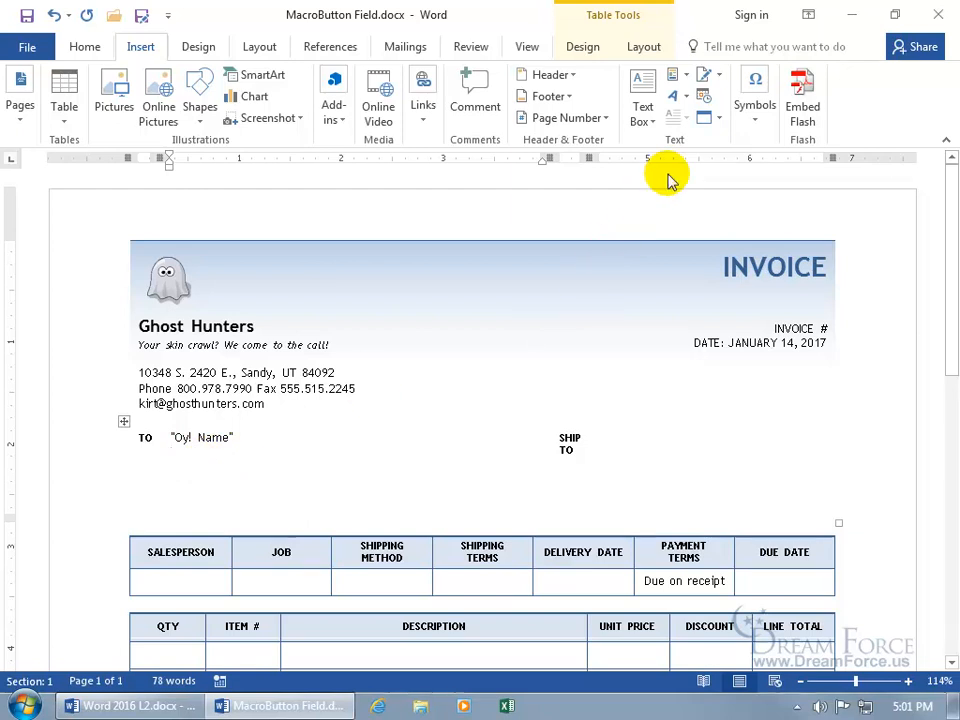
Insert a MacroButton field reading 'Street' and paste a copy of it on the next line.
click(672, 76)
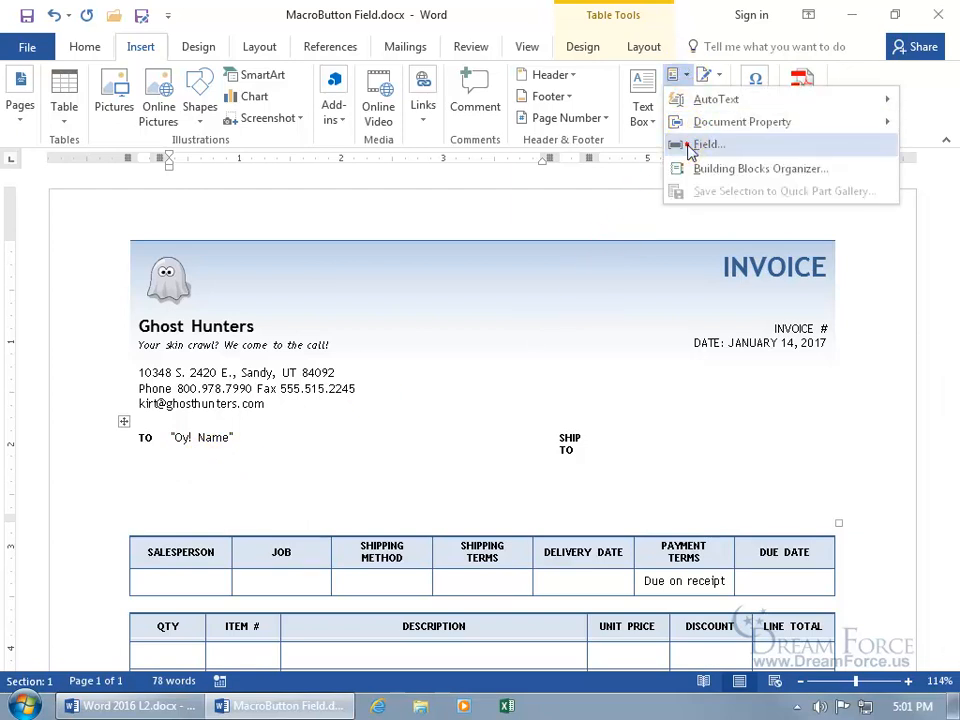
click(708, 144)
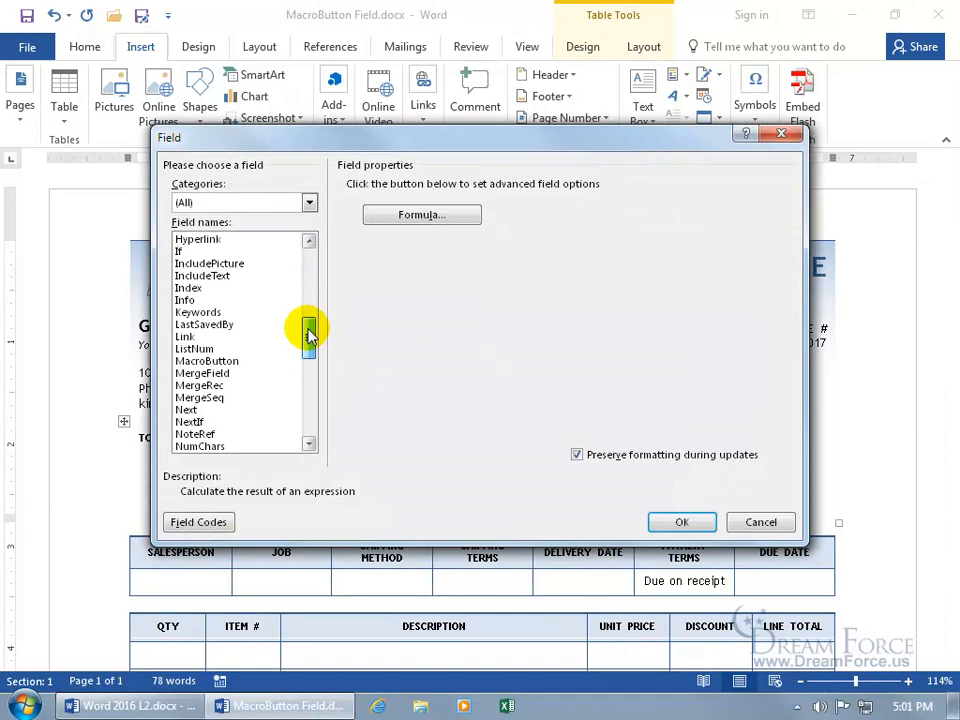
click(208, 348)
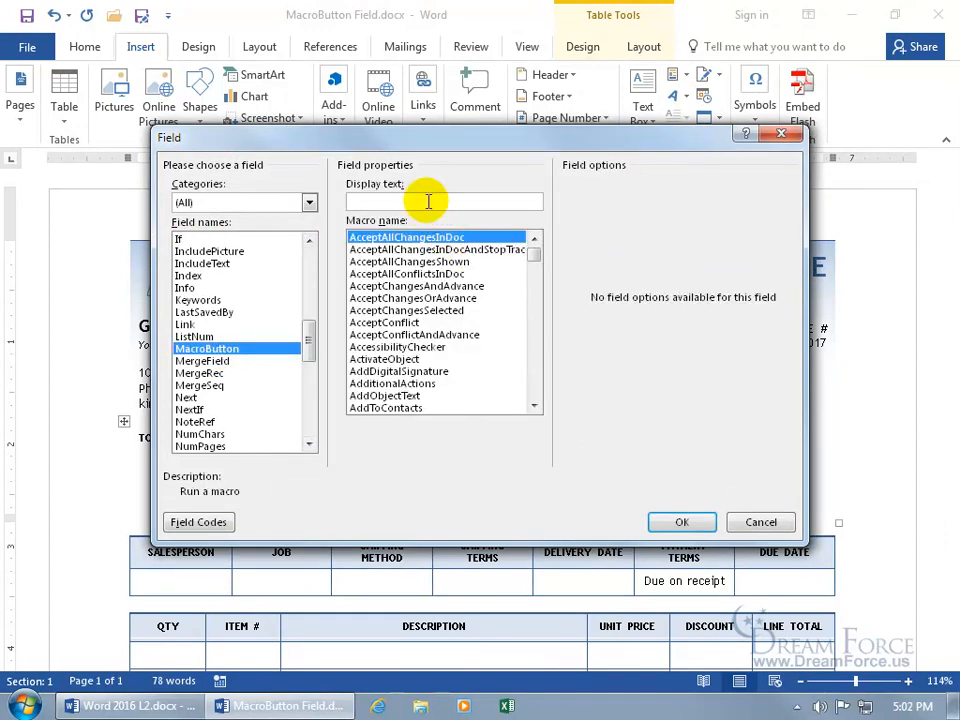
text(Street)
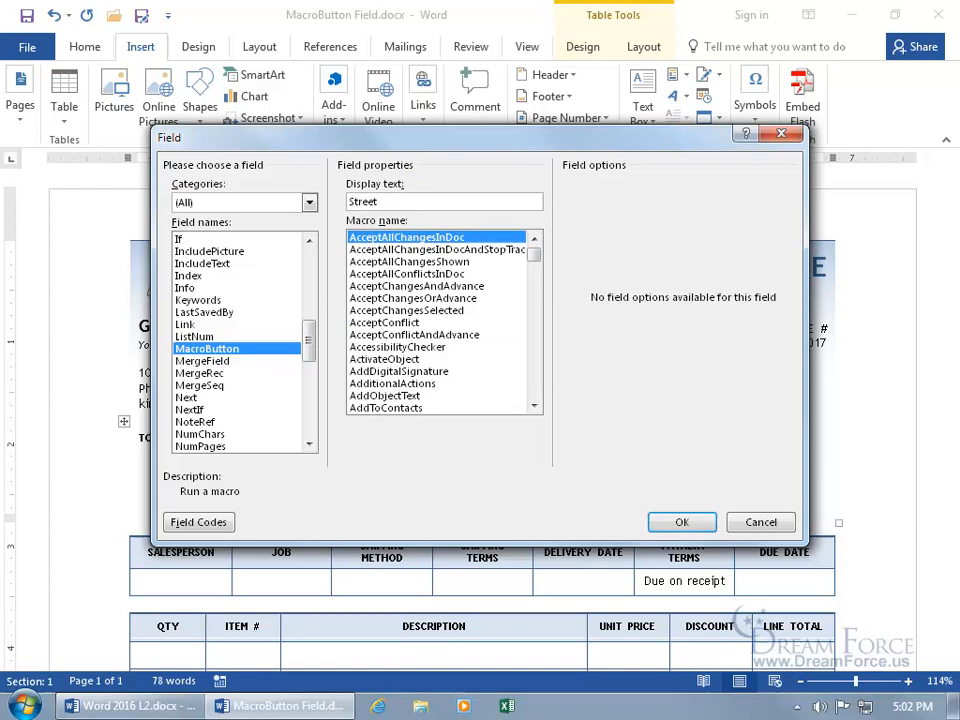
click(682, 522)
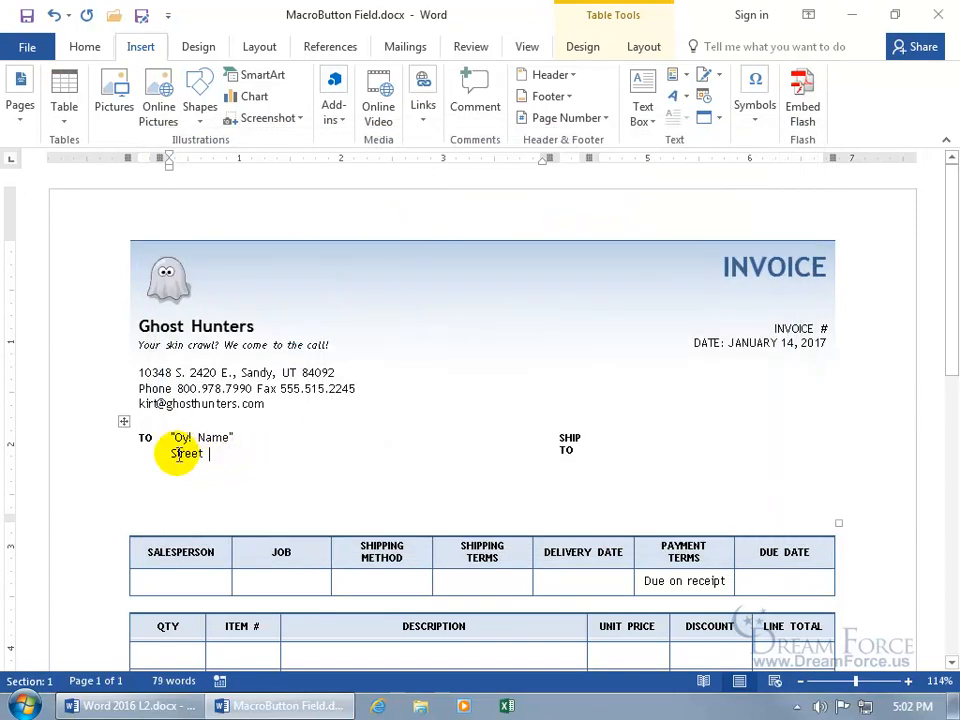
double_click(186, 452)
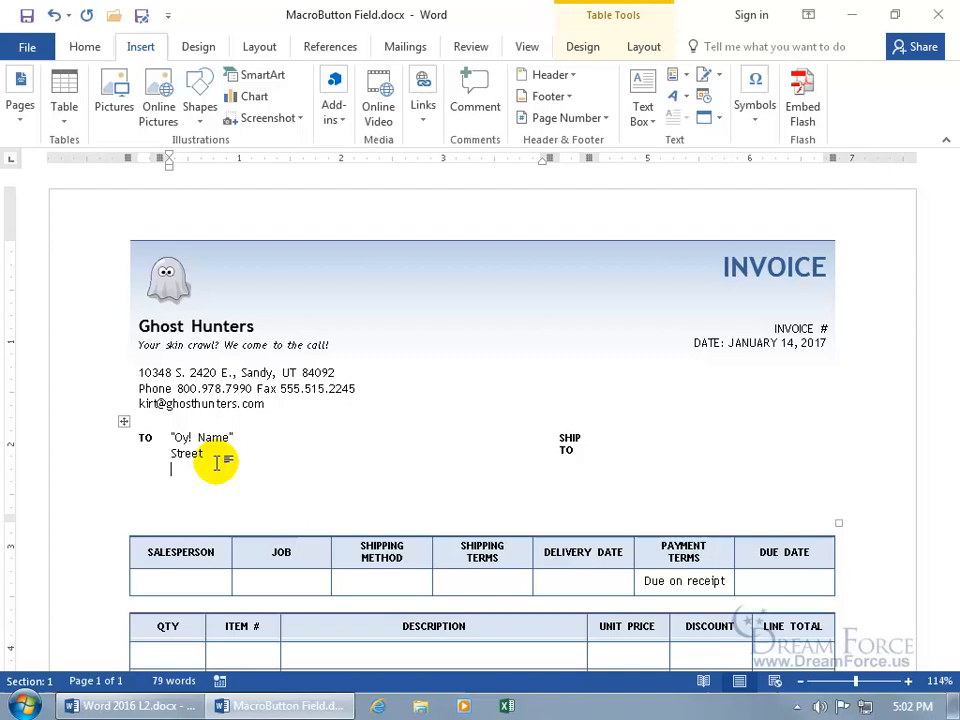
key(ctrl+v)
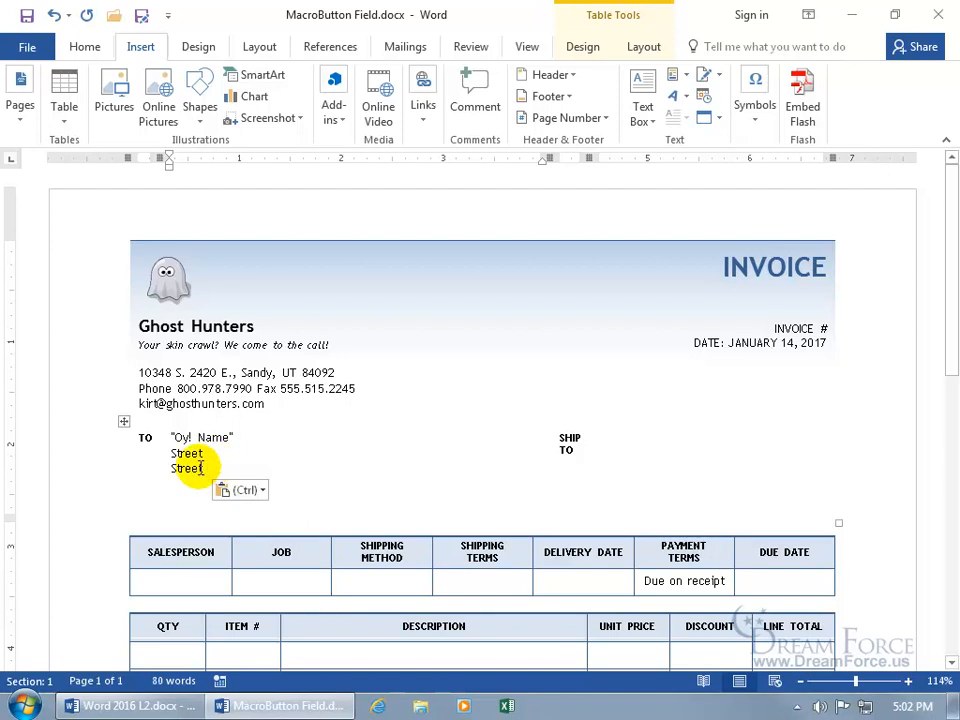
Edit the copied Street field so its display text reads 'City, State Zip'.
right_click(184, 468)
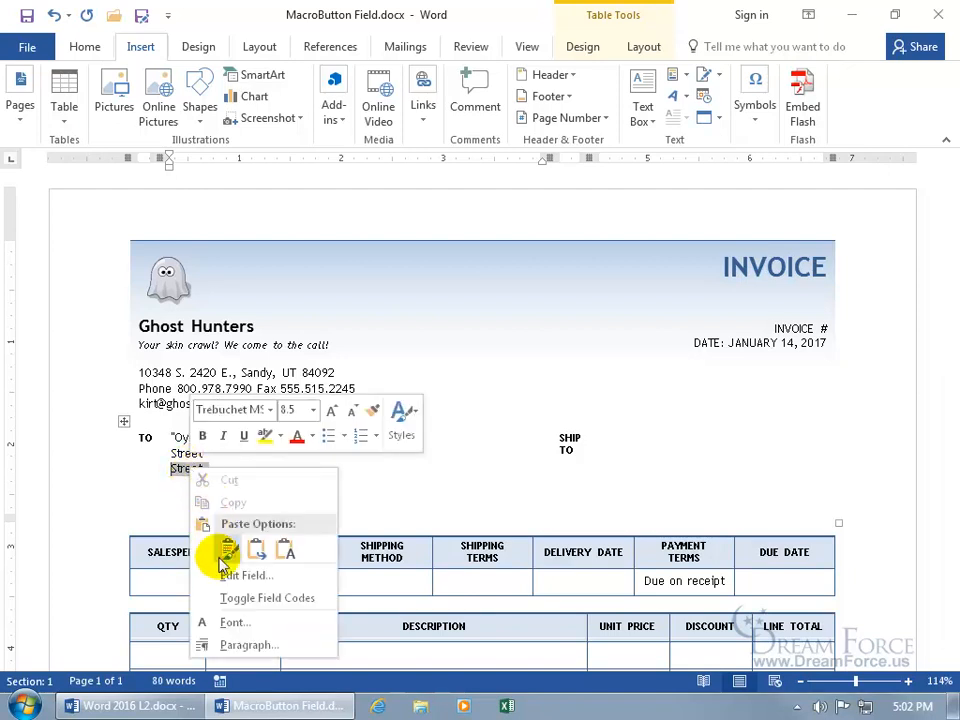
click(246, 576)
text(City, State)
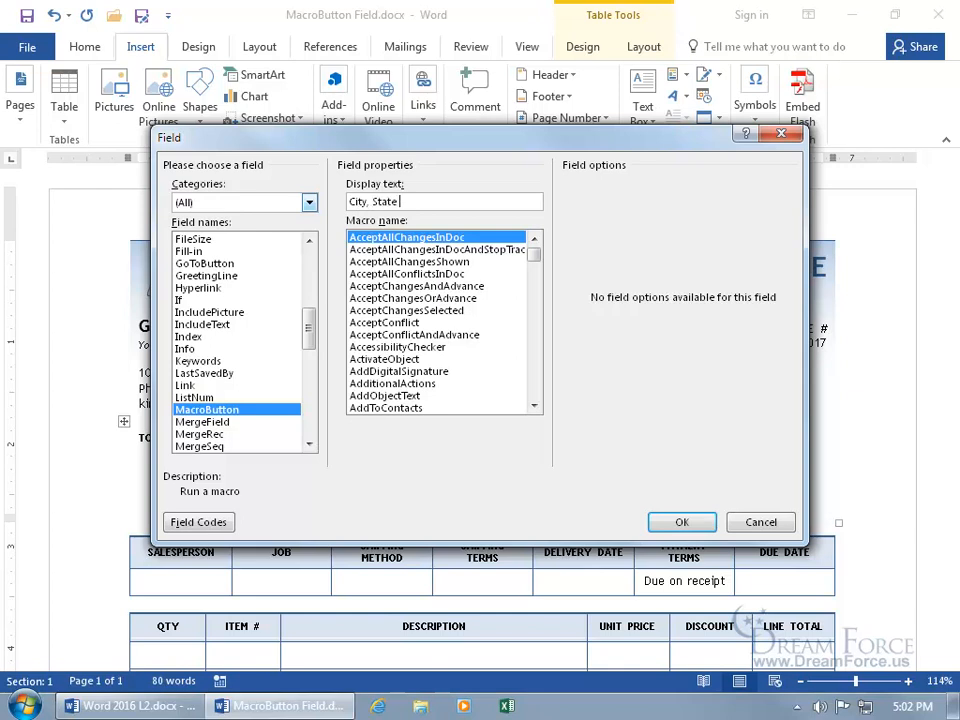
text(Zip)
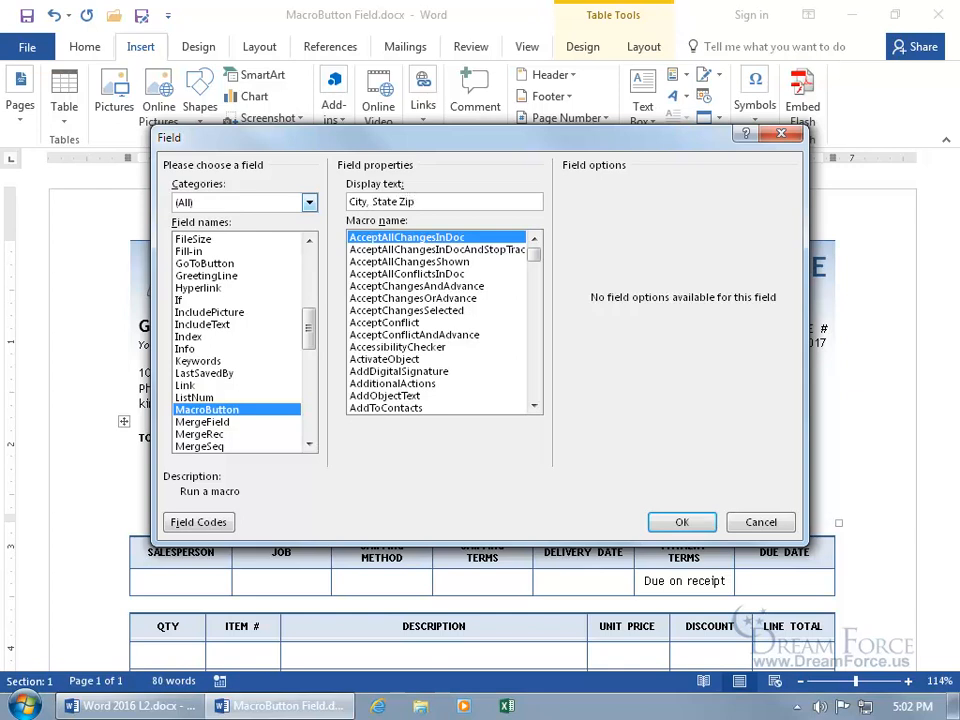
click(682, 522)
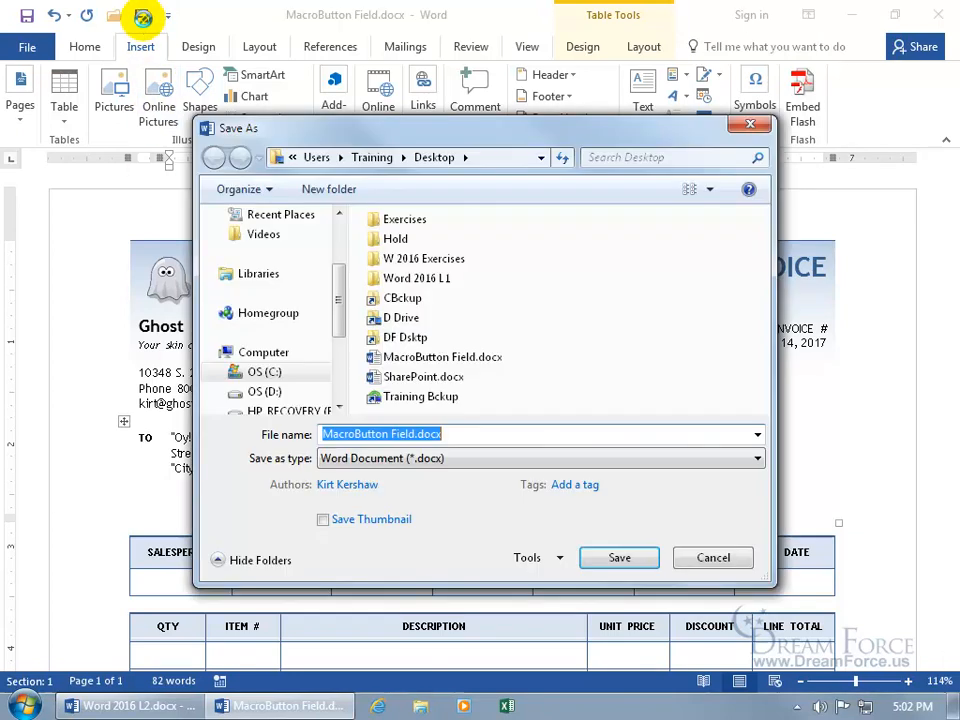
Choose Word Template (*.dotx) and save over the existing My Spiffy Invoice name.
click(540, 458)
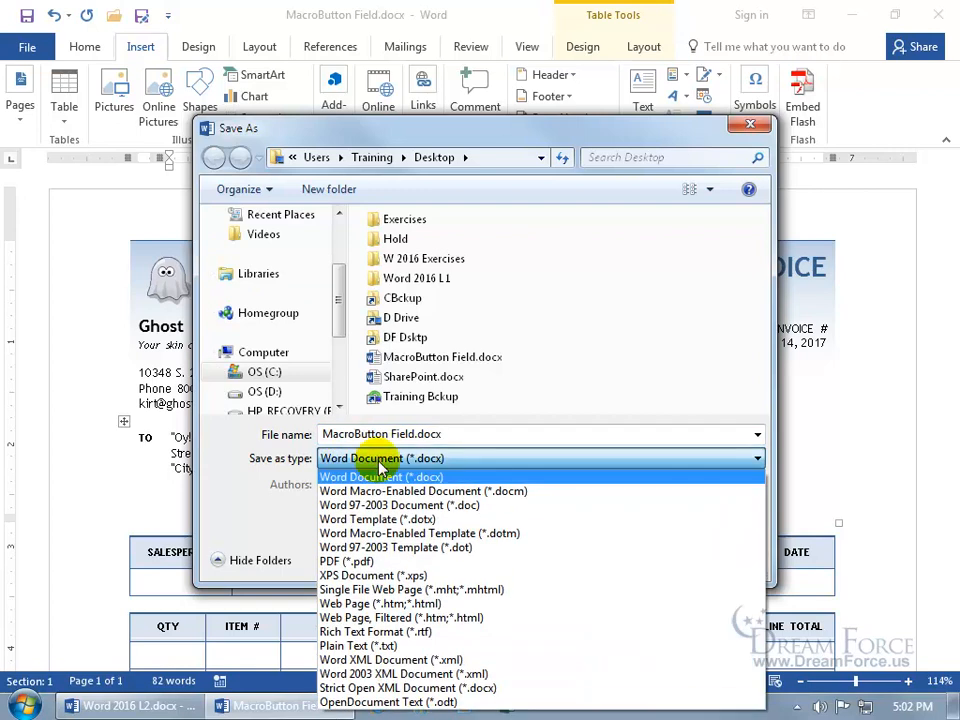
mouse_move(378, 520)
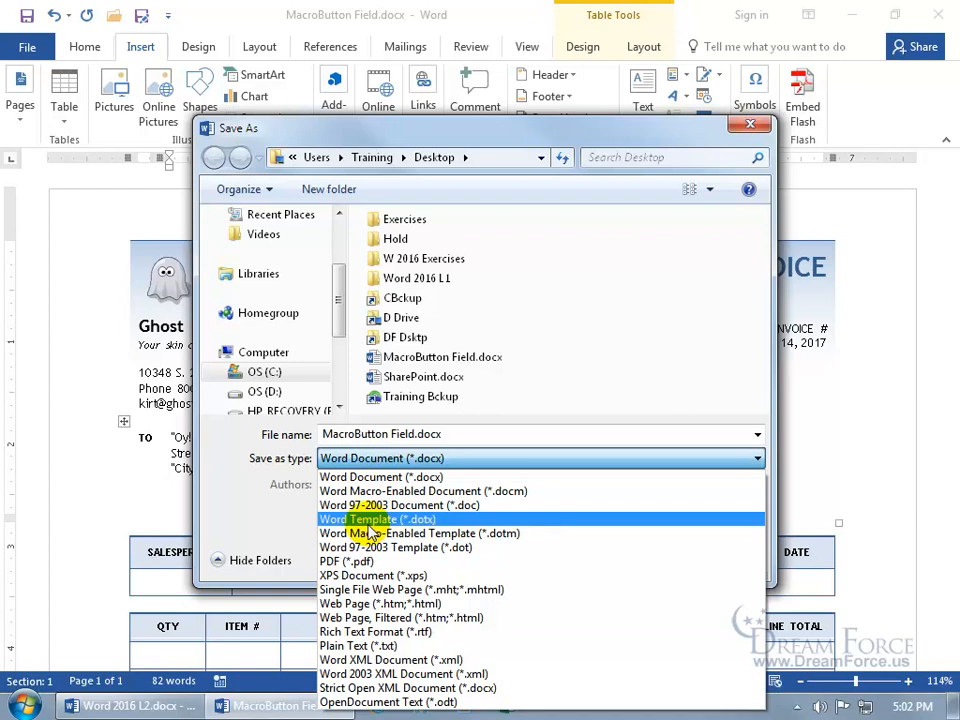
mouse_move(404, 530)
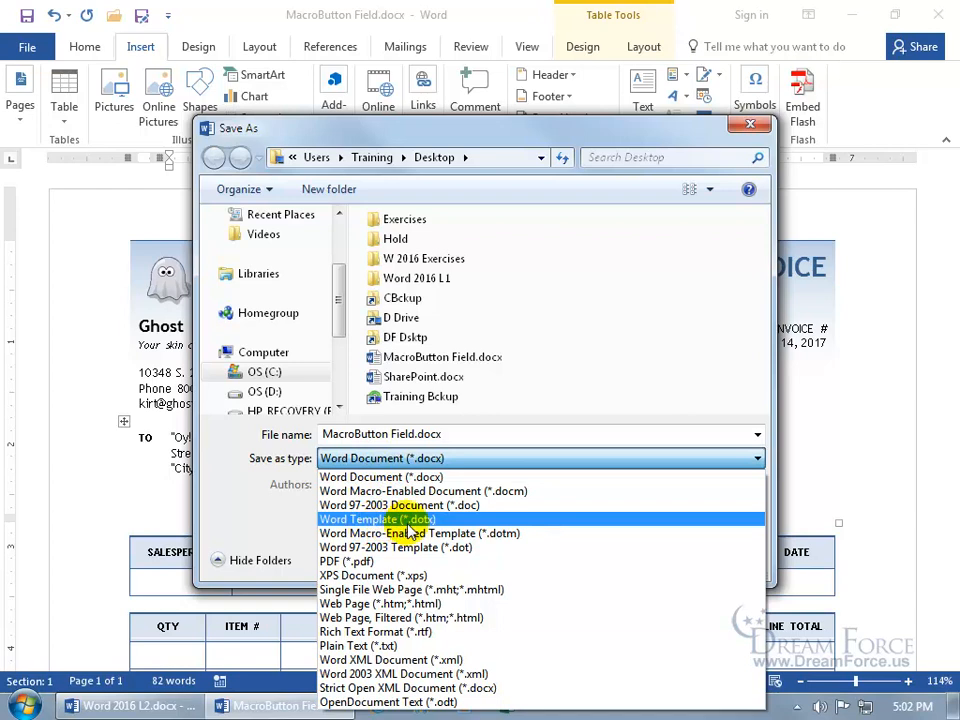
click(376, 520)
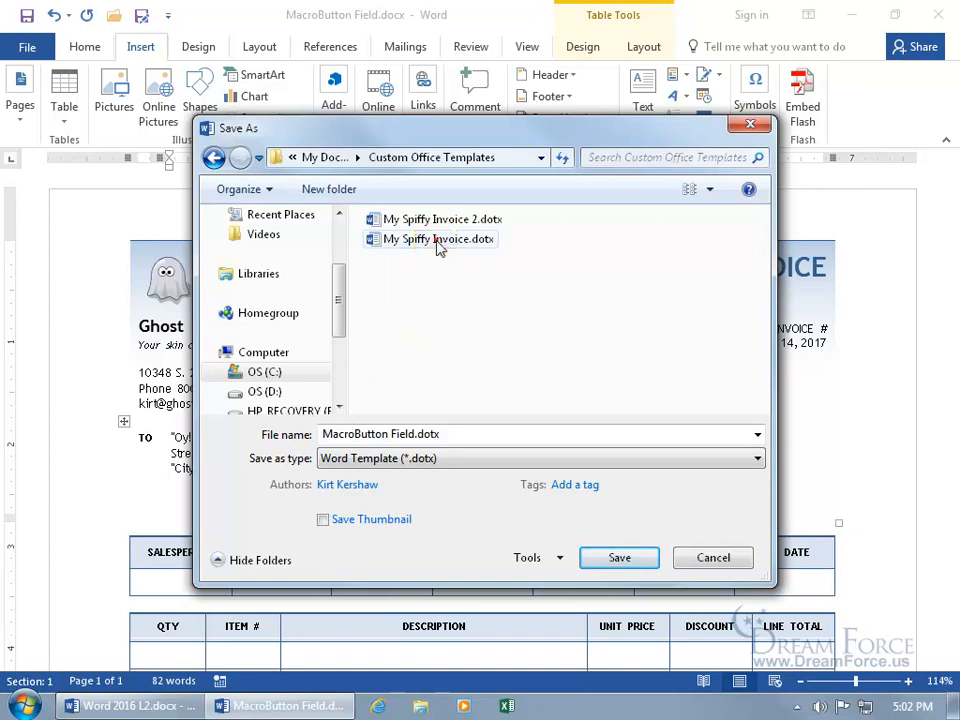
click(438, 240)
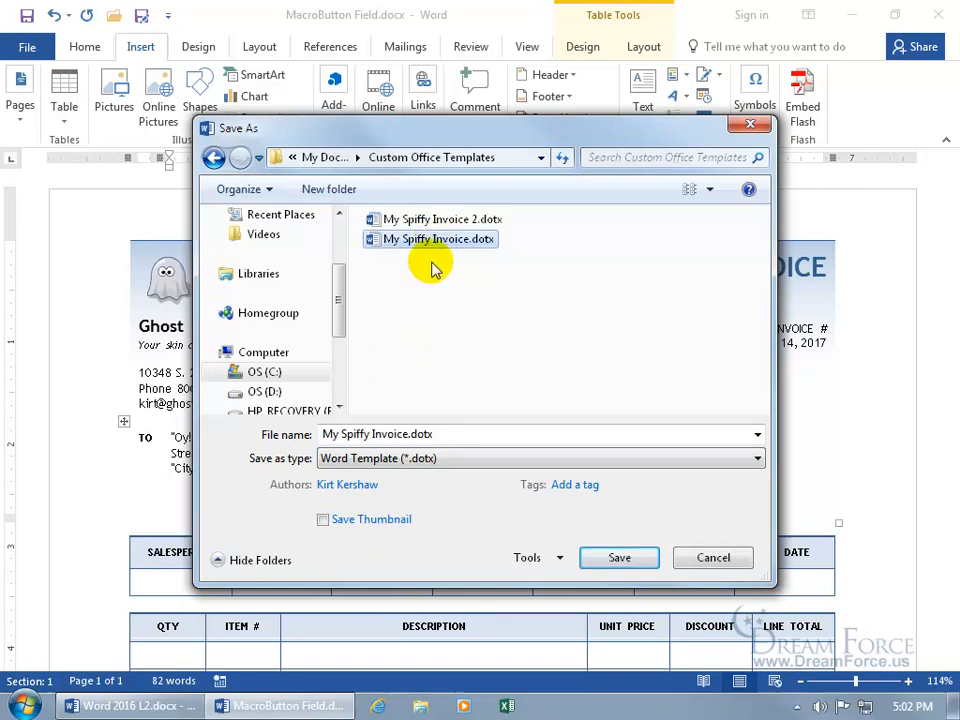
mouse_move(452, 248)
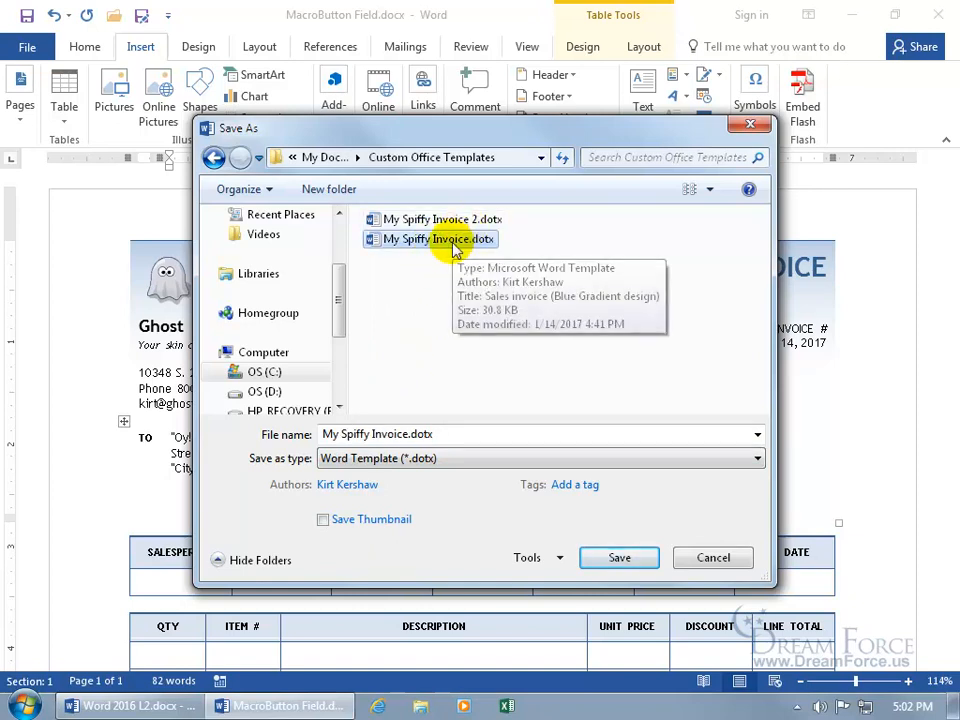
mouse_move(420, 256)
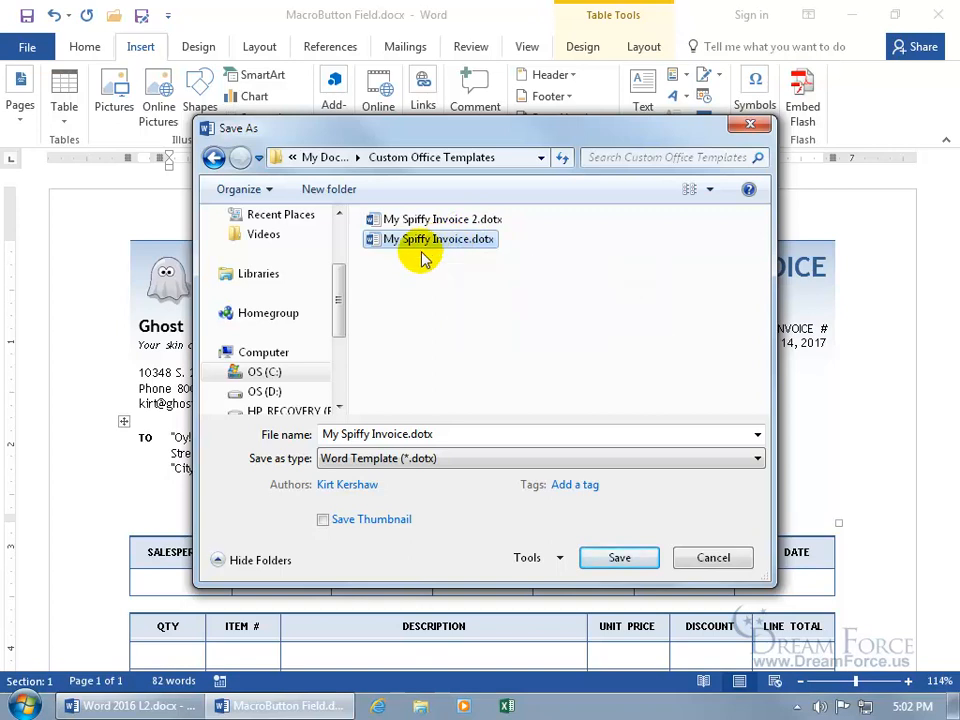
click(620, 556)
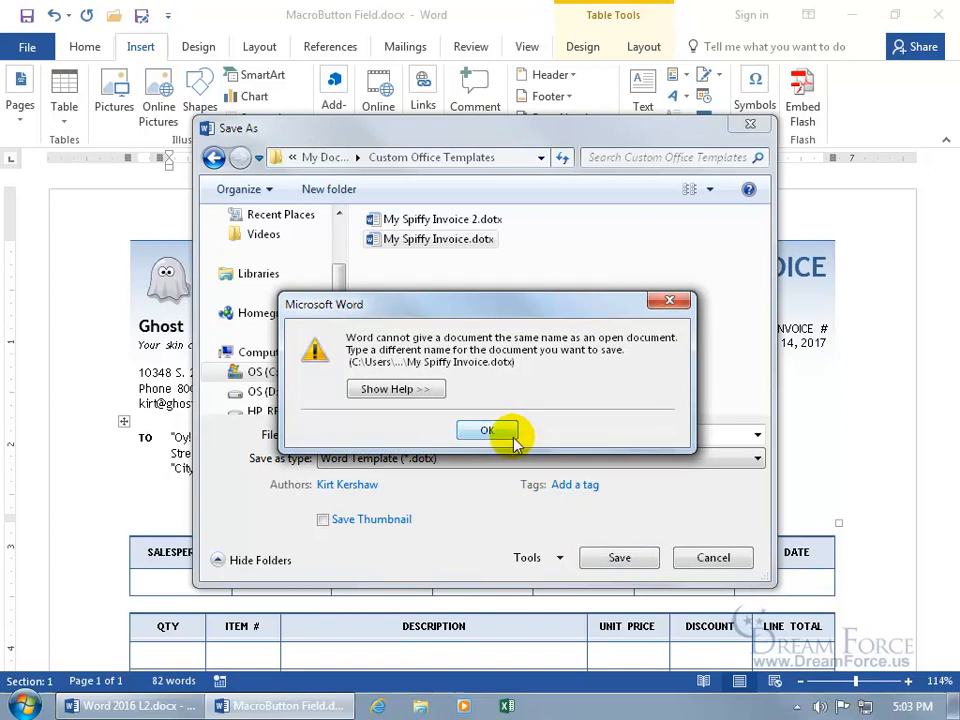
Dismiss the same-name warning and save the template as My Spiffy Invoice 3.
click(488, 430)
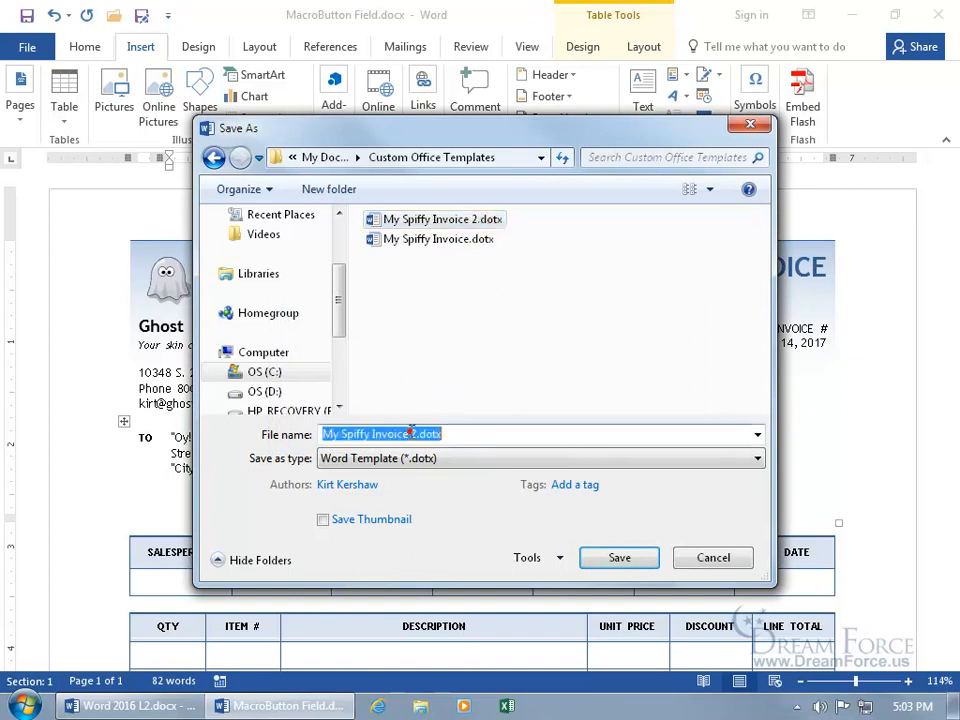
click(412, 432)
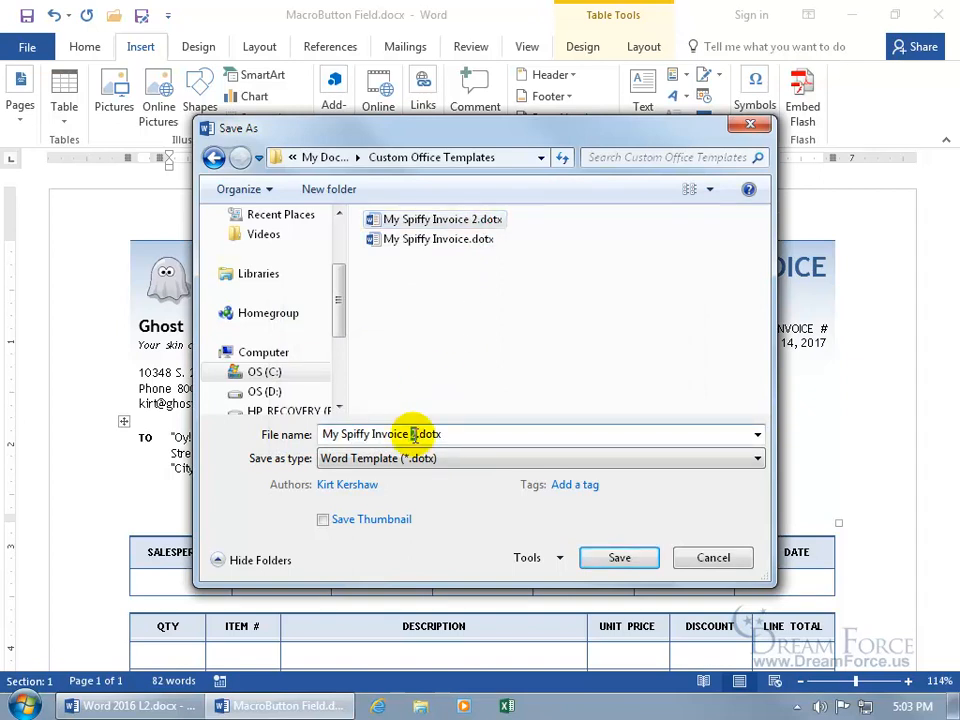
click(620, 556)
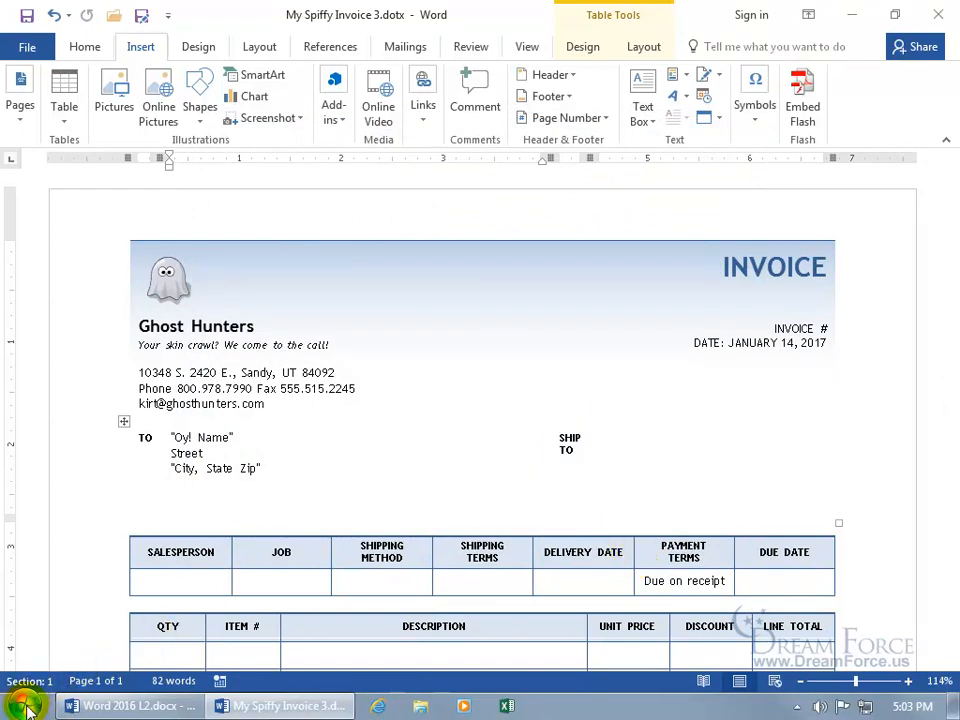
Close the My Spiffy Invoice 3 template window from the taskbar.
right_click(12, 704)
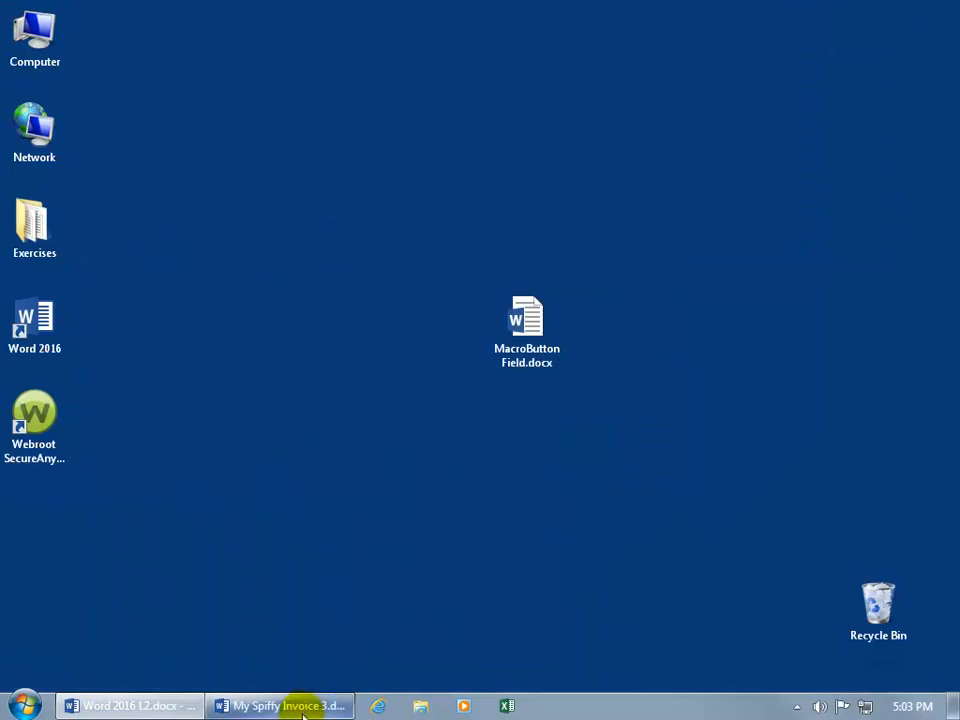
right_click(280, 706)
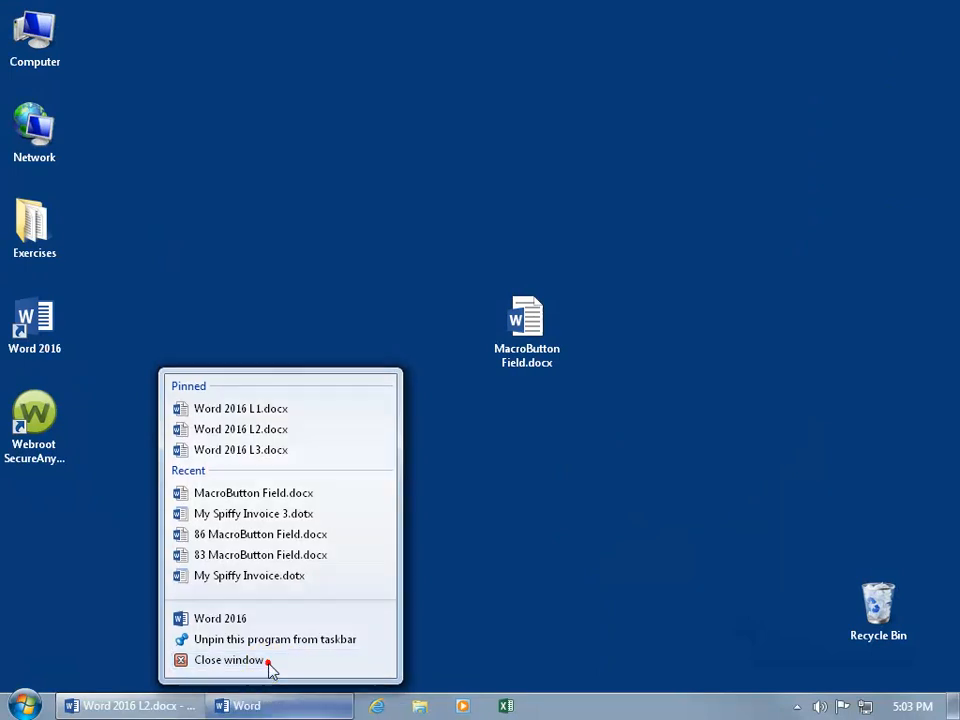
click(228, 660)
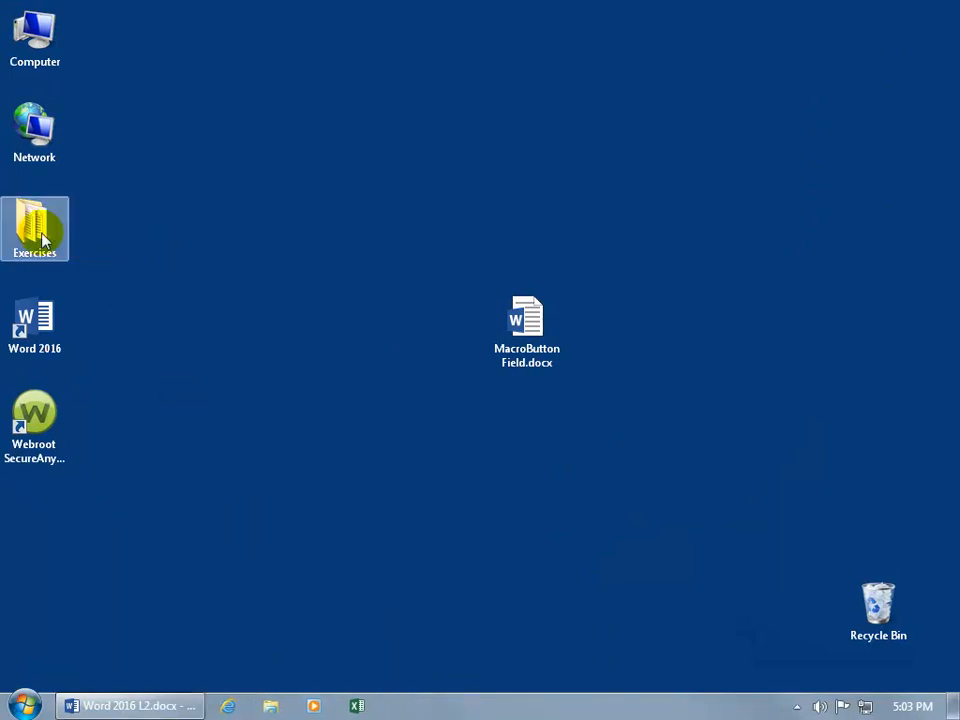
Navigate Explorer through the Documents library into the Custom Office Templates folder.
double_click(36, 228)
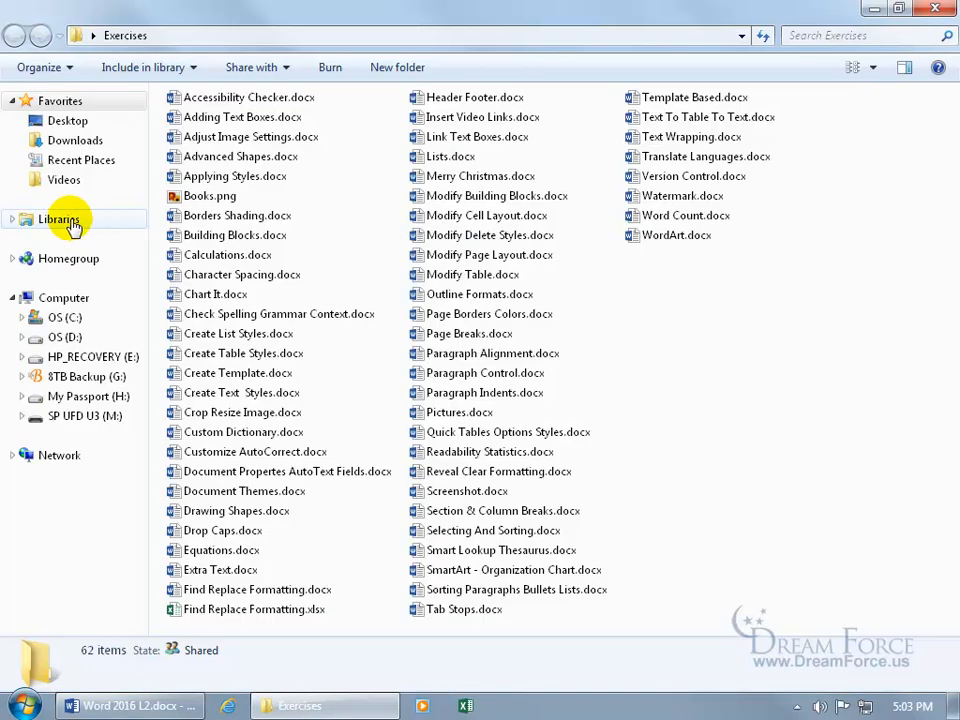
click(58, 218)
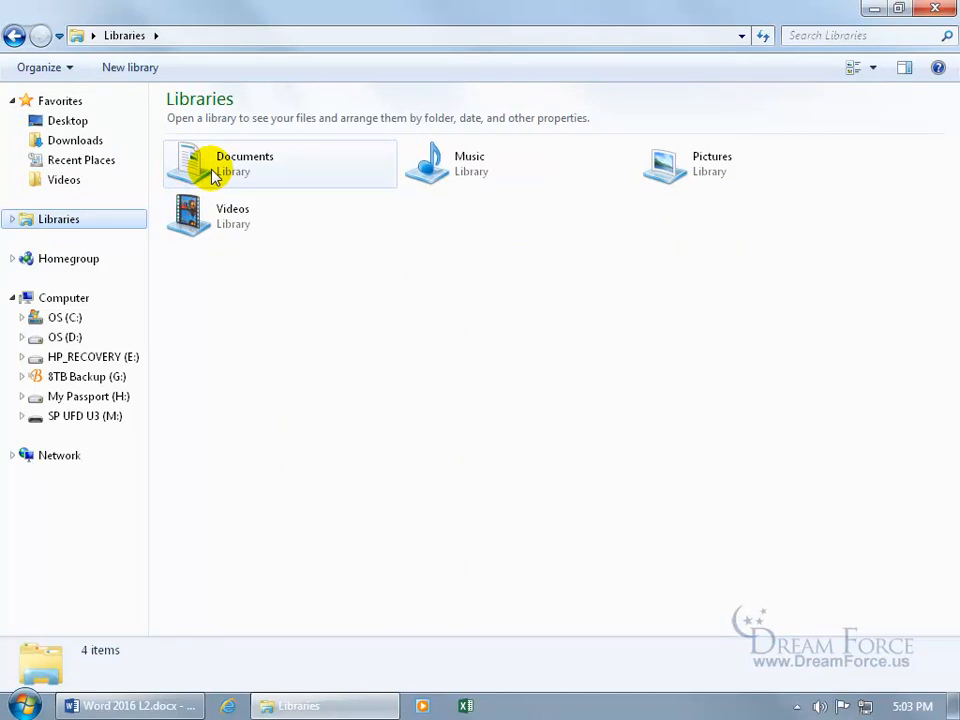
double_click(244, 164)
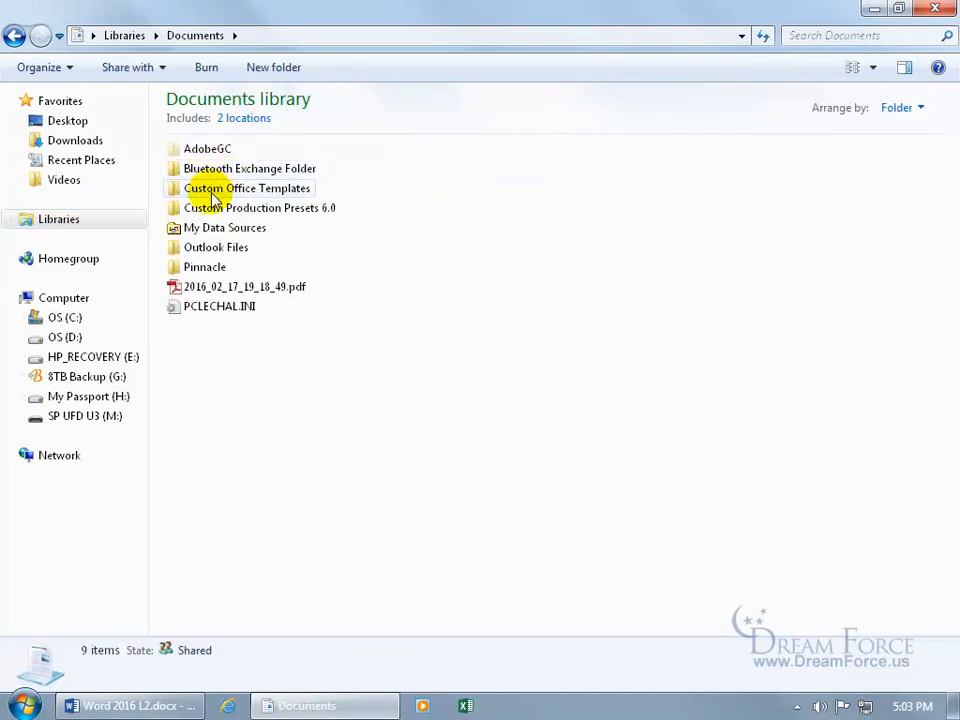
double_click(246, 188)
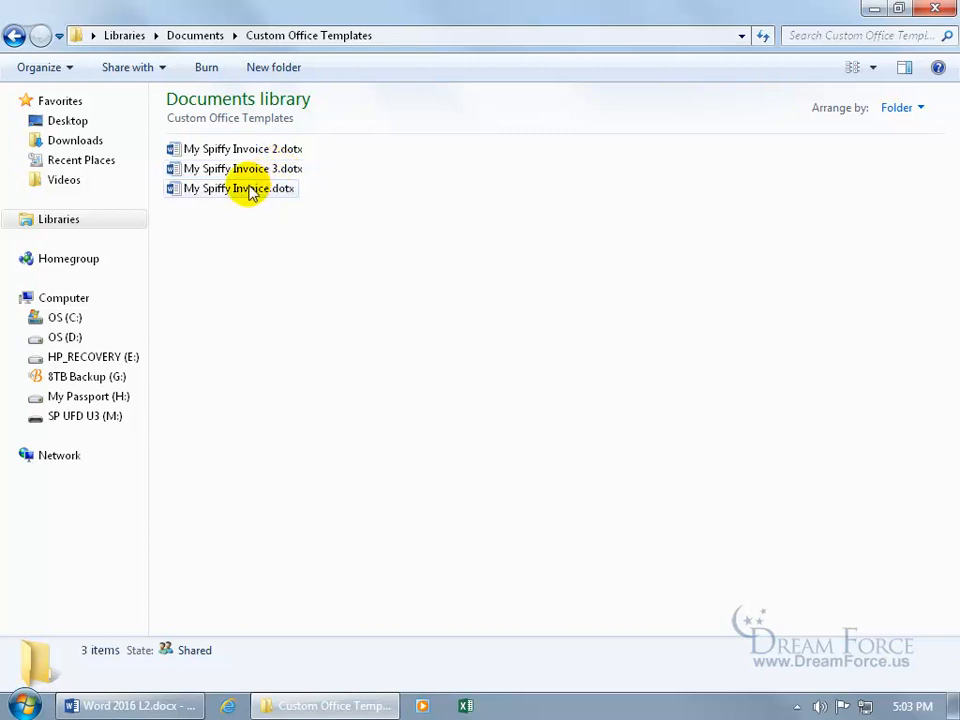
Delete My Spiffy Invoice 2.dotx and My Spiffy Invoice.dotx to the Recycle Bin.
click(232, 188)
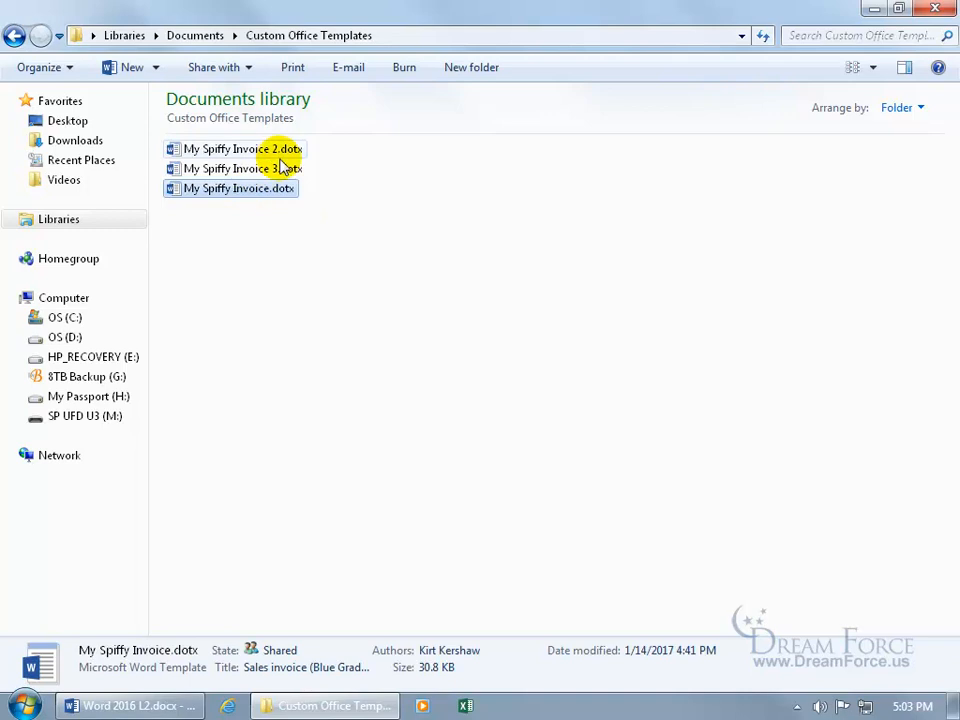
key(Delete)
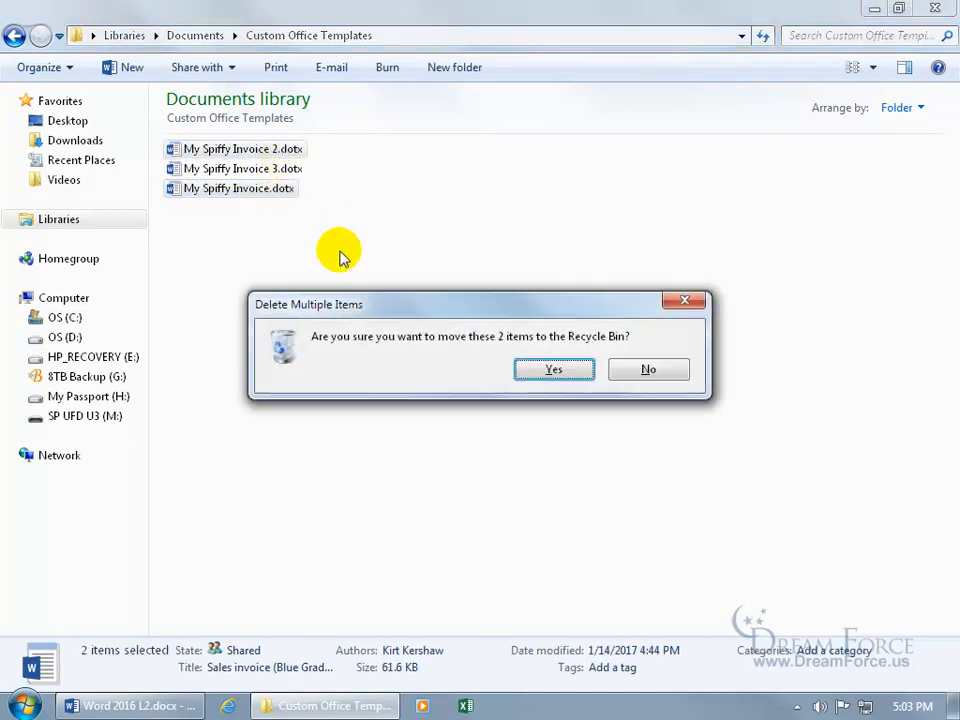
click(552, 368)
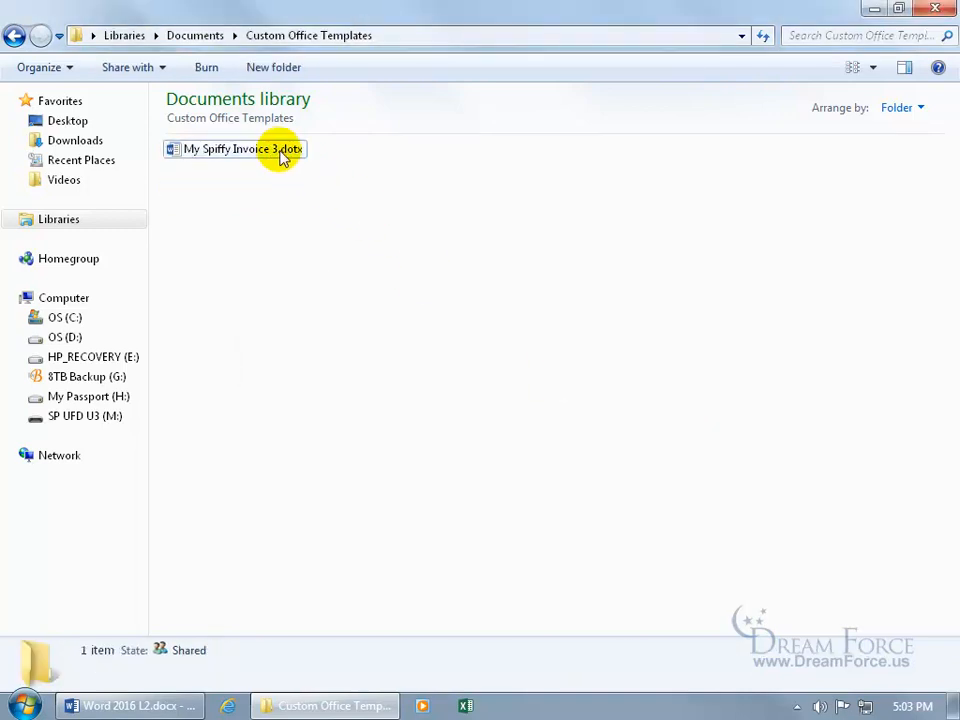
Rename the remaining My Spiffy Invoice 3 template.
right_click(240, 148)
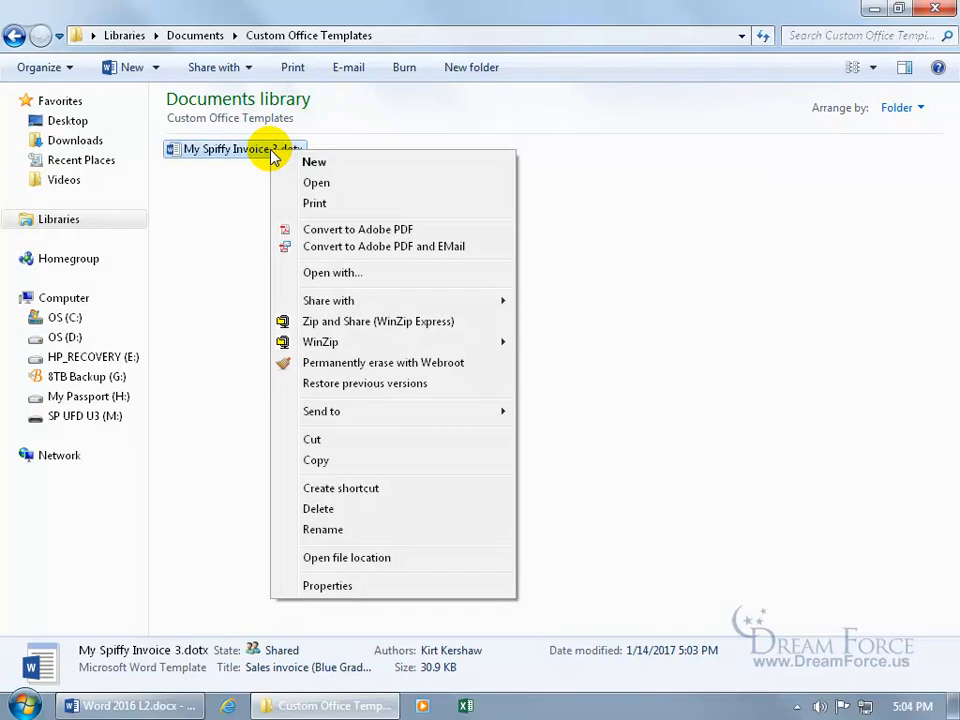
click(322, 528)
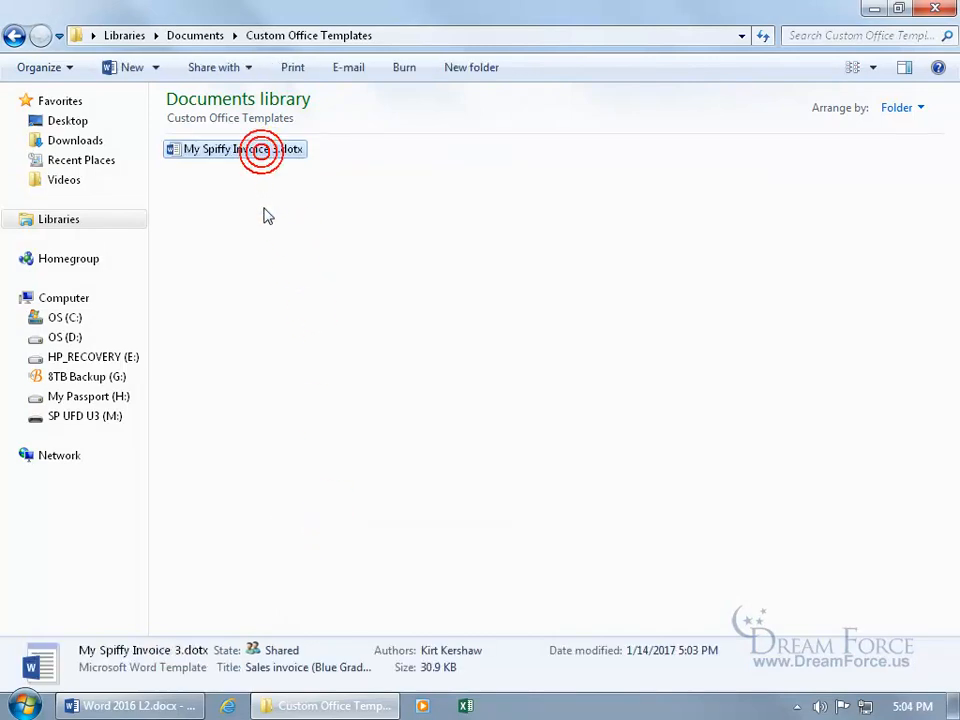
click(236, 148)
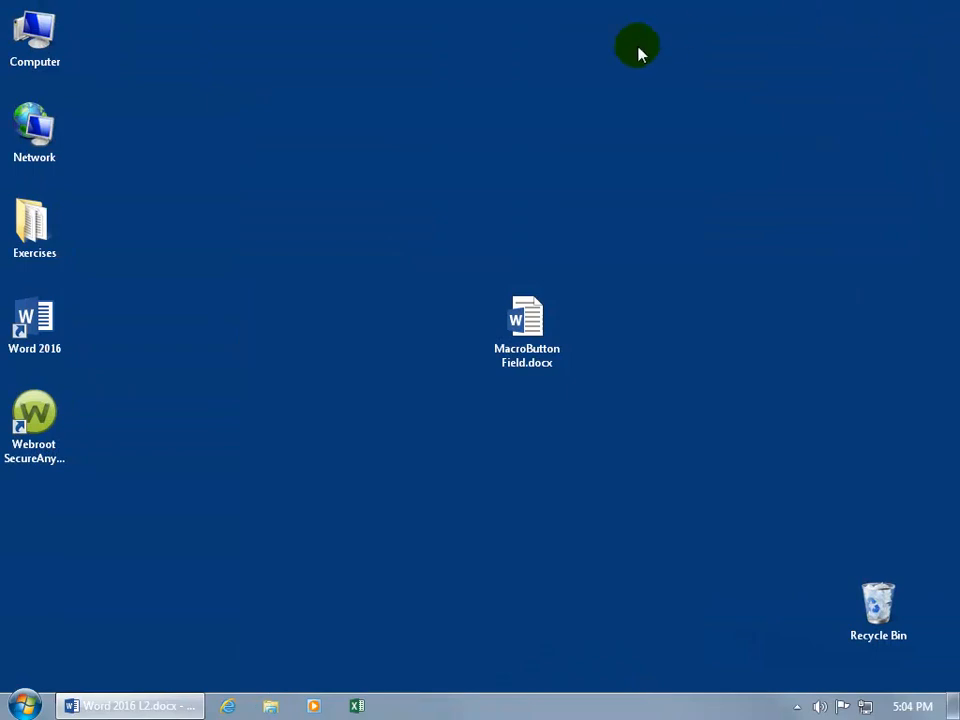
Launch Word 2016 and create a new document from the Personal template My Spiffy Invoice.
click(36, 324)
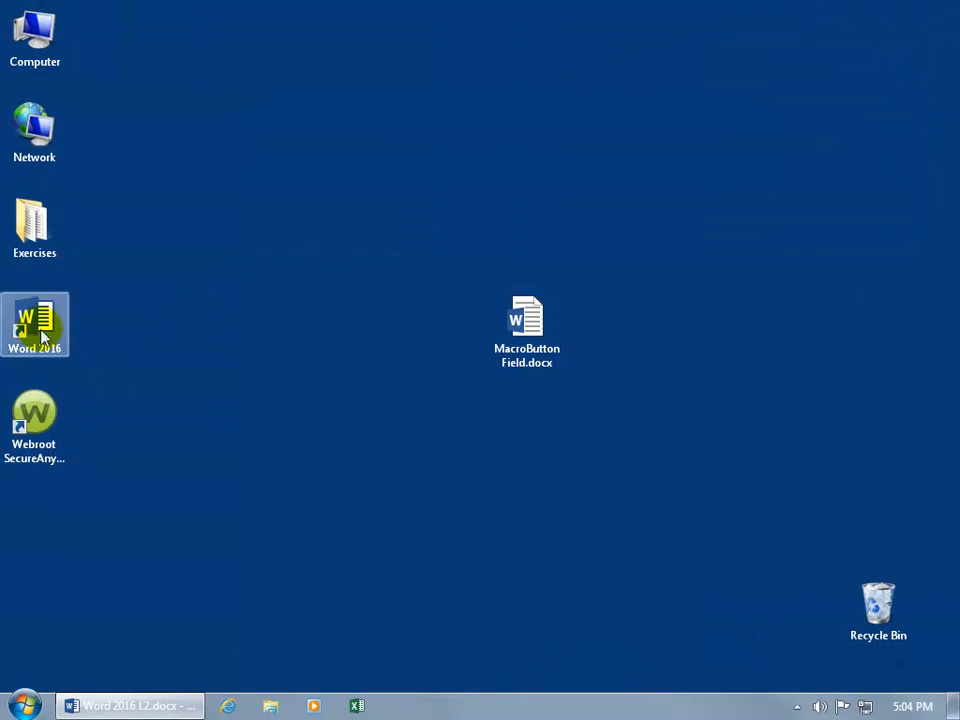
double_click(34, 324)
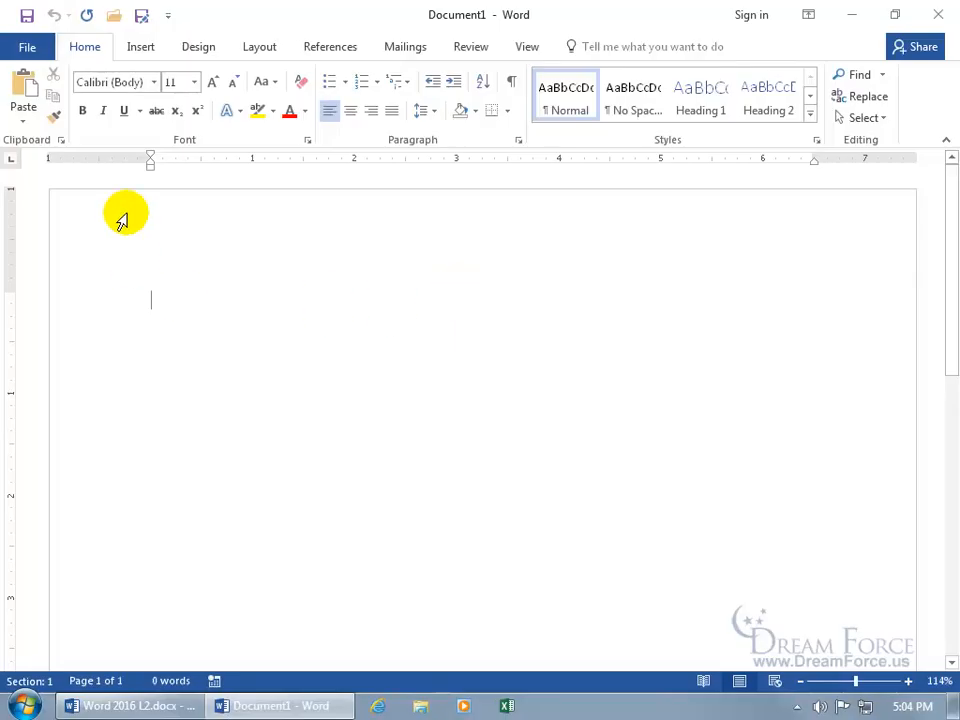
click(28, 46)
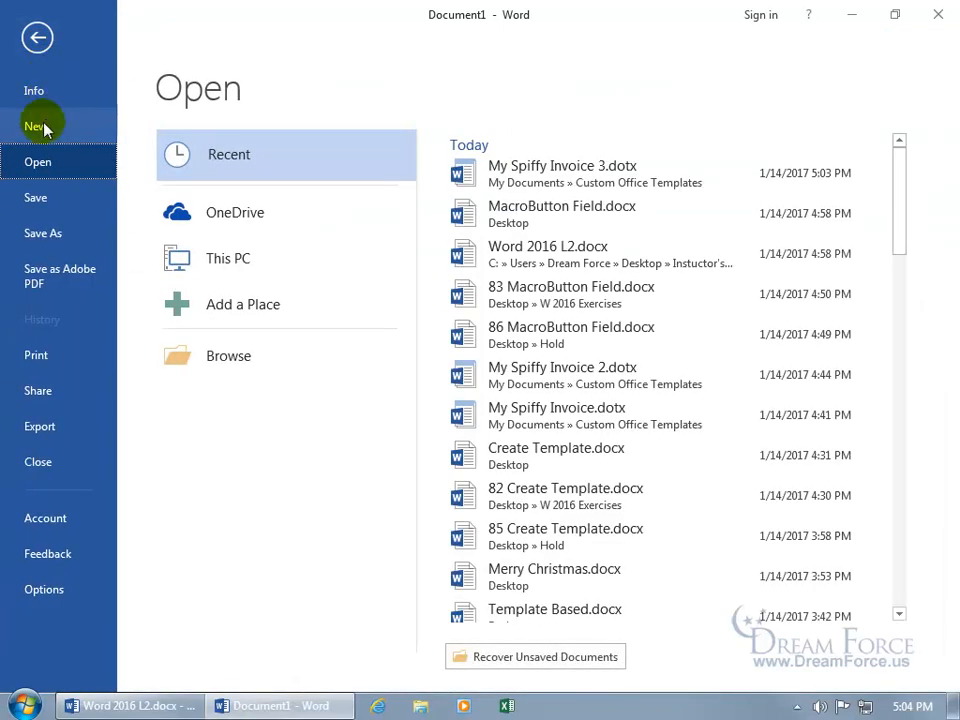
click(36, 126)
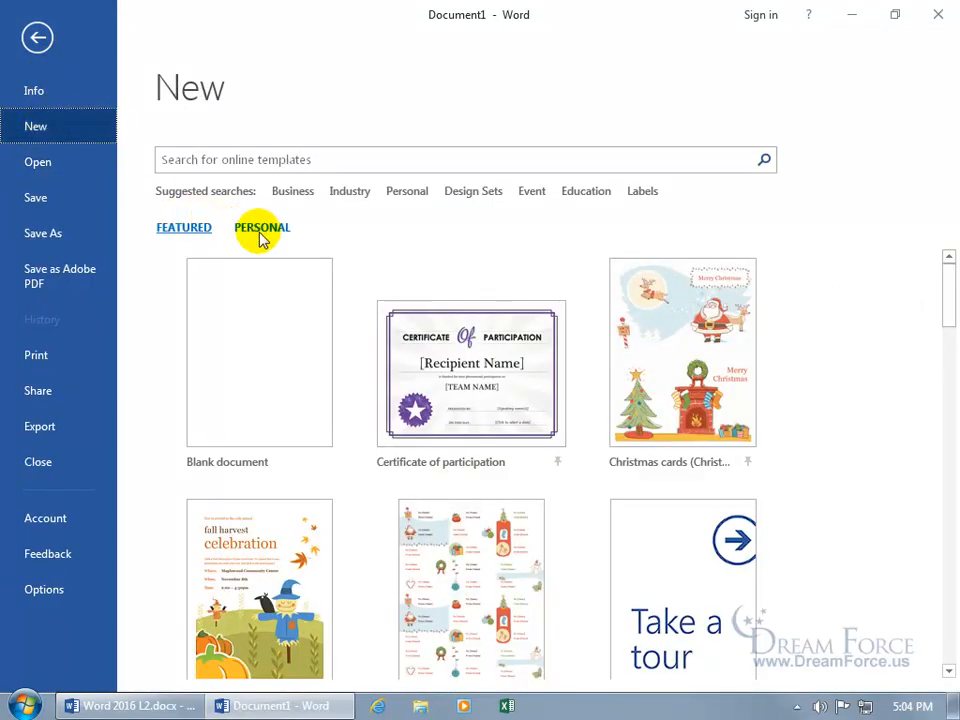
click(260, 228)
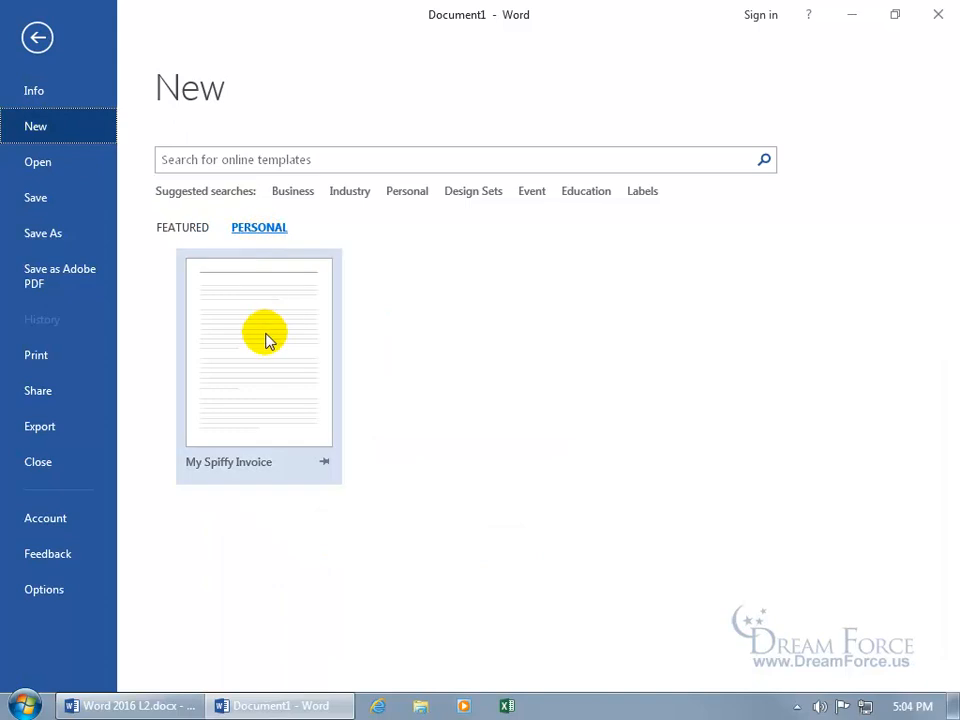
mouse_move(268, 336)
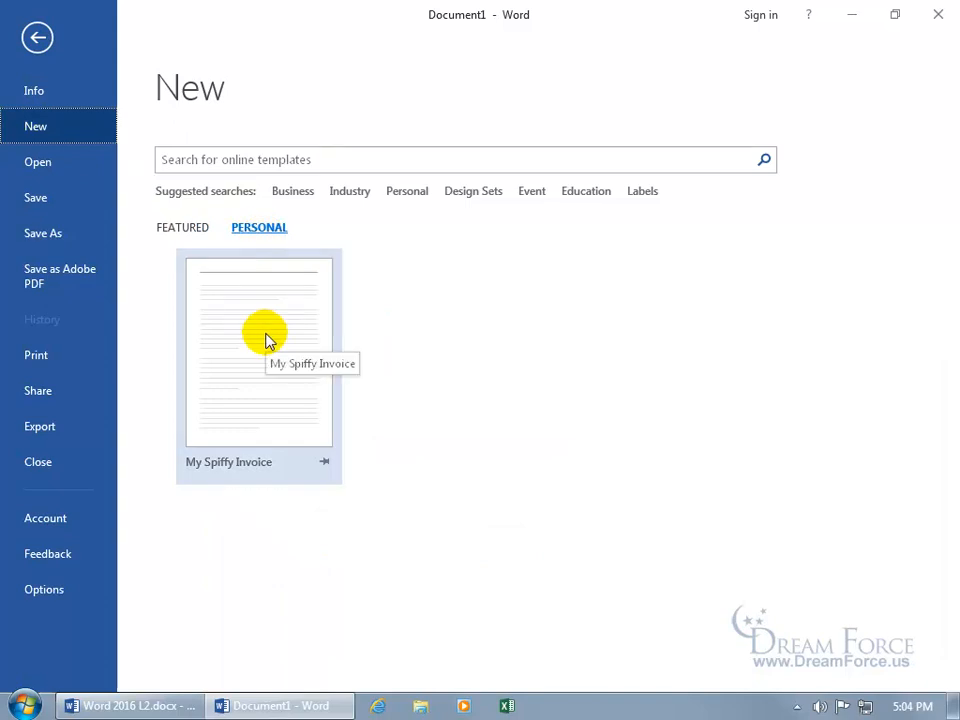
click(260, 344)
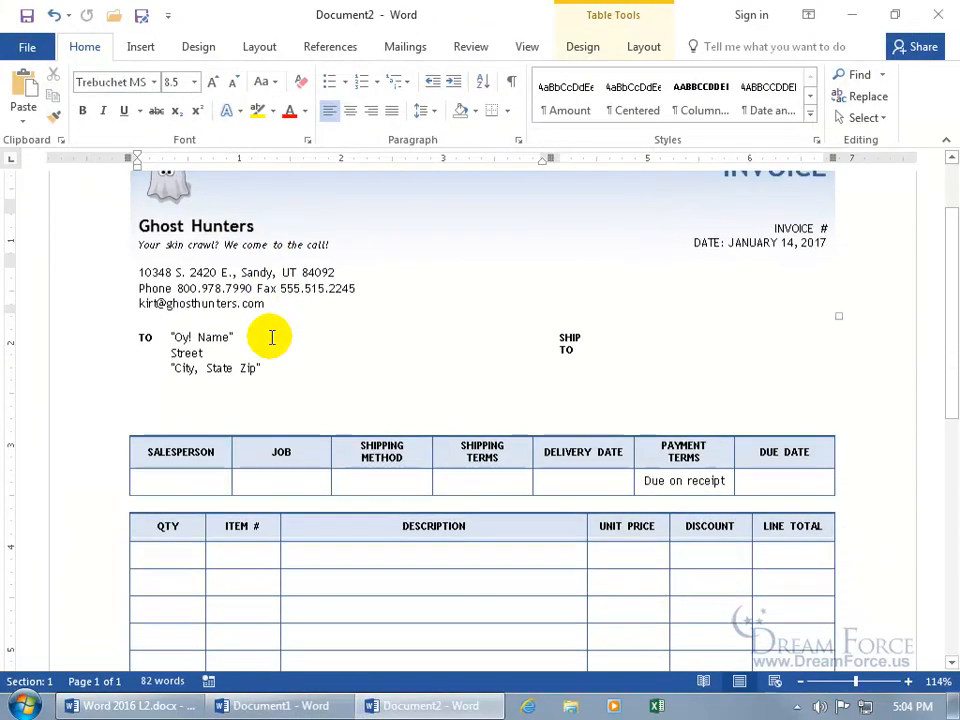
Replace the 'Oy! Name' placeholder with Kirt Kershaw.
double_click(200, 336)
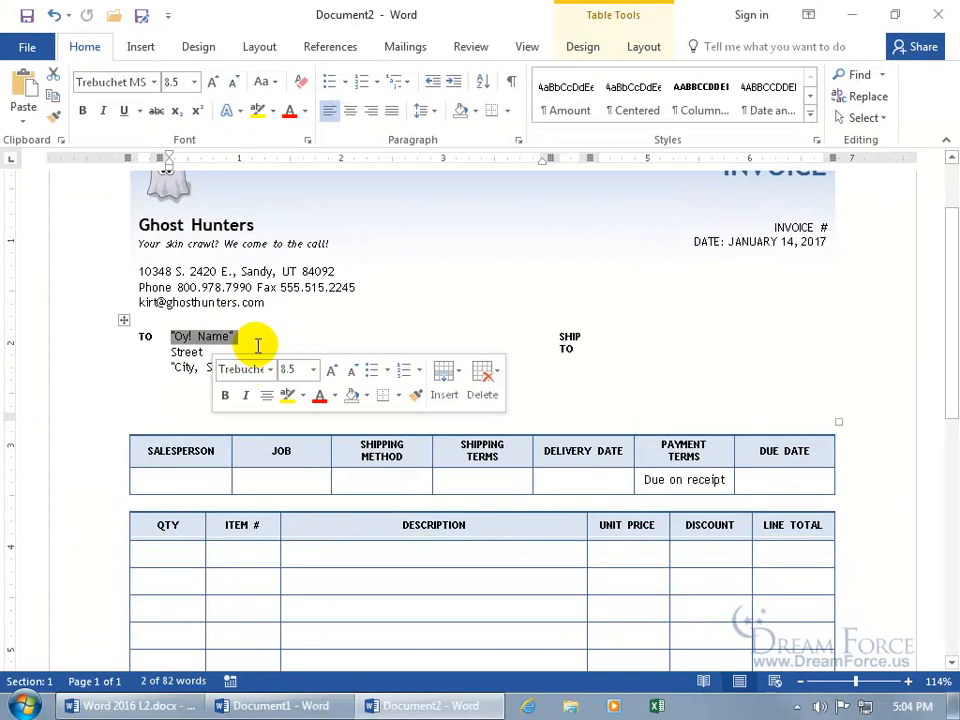
text(Kirt)
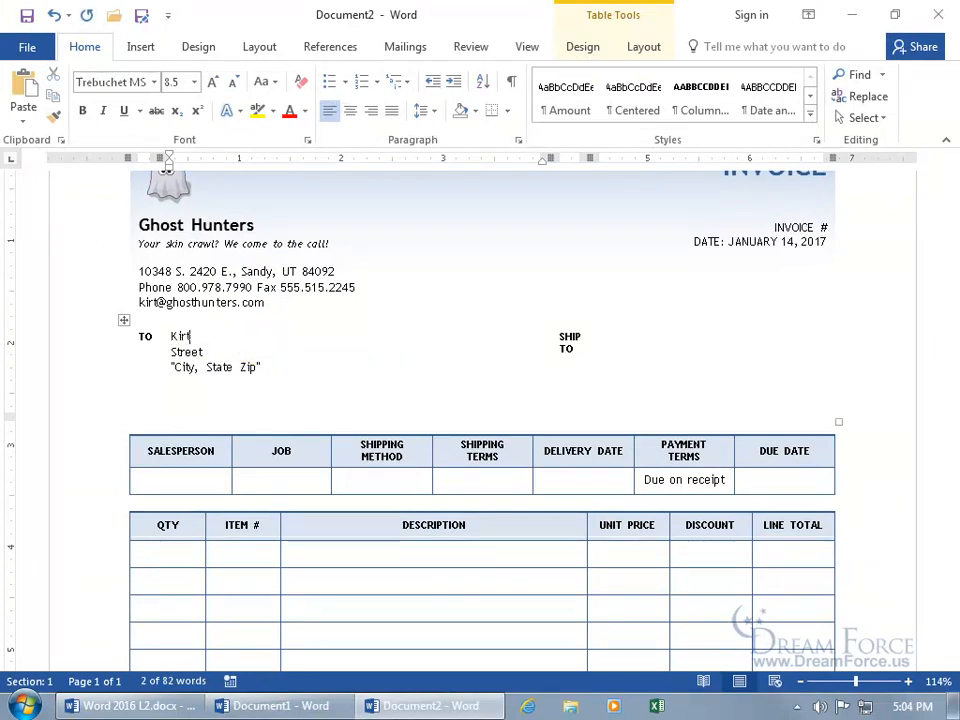
text(Kershaw)
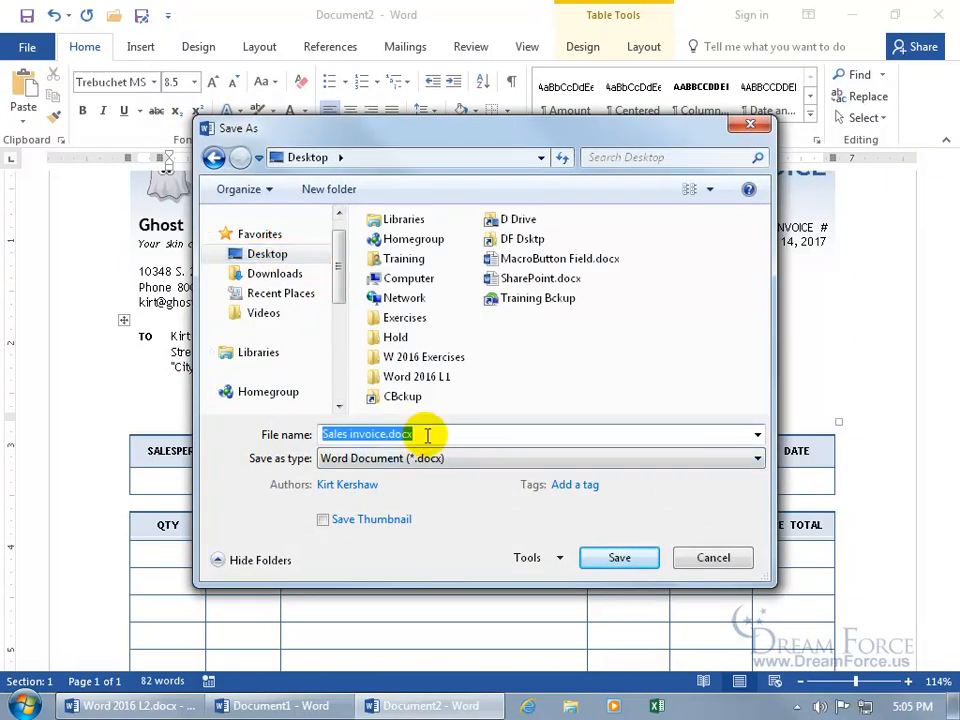
Save the filled-in invoice as Invoice to Kirt.docx.
text(Invoice to Kir)
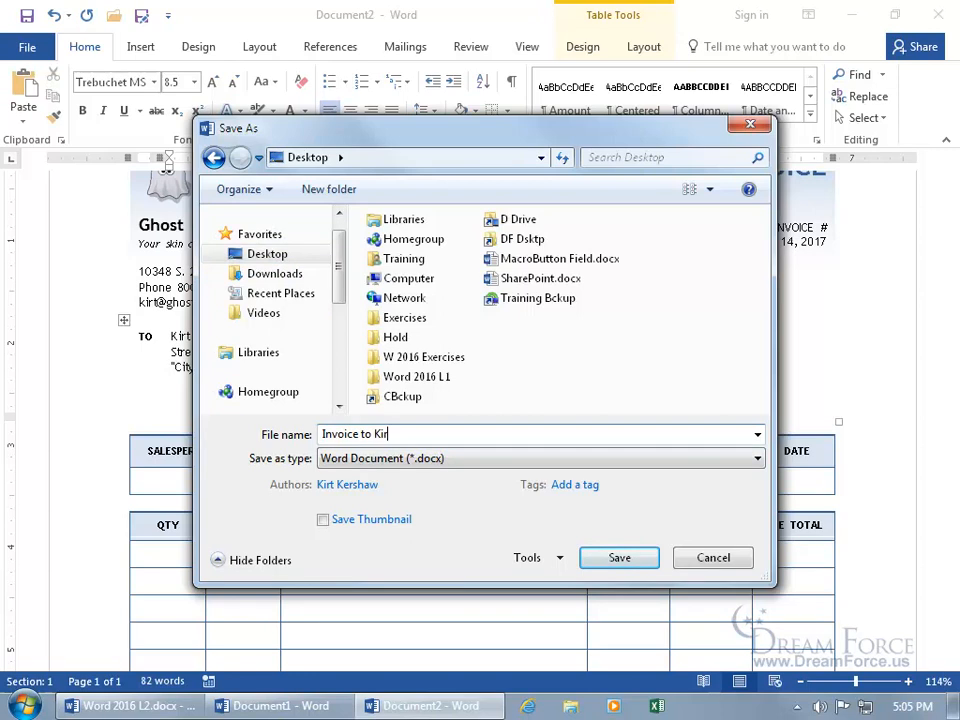
click(618, 556)
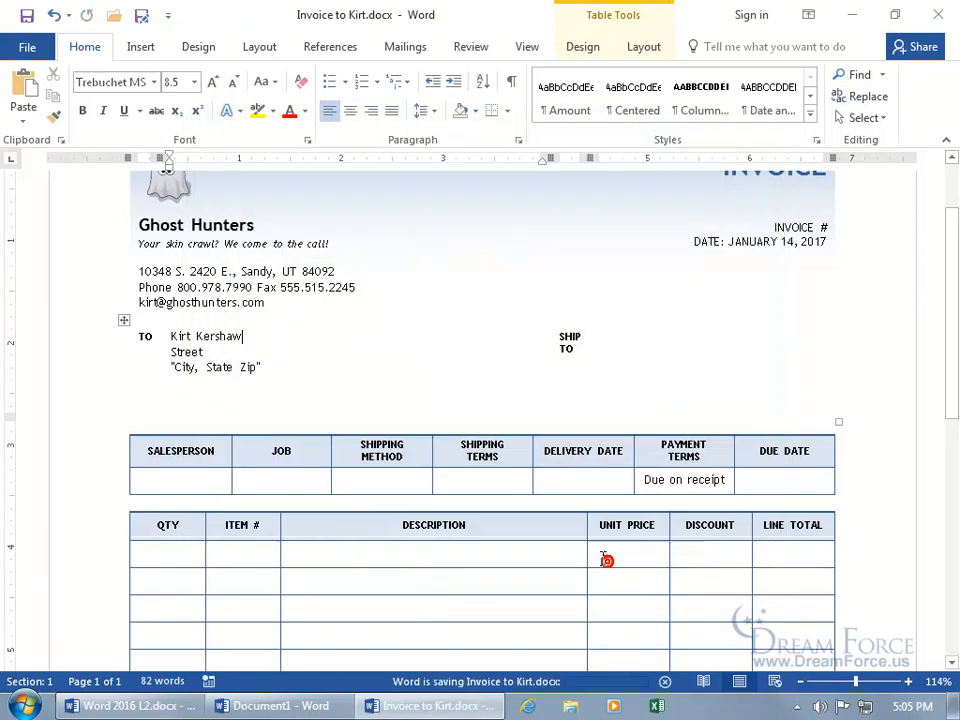
mouse_move(308, 374)
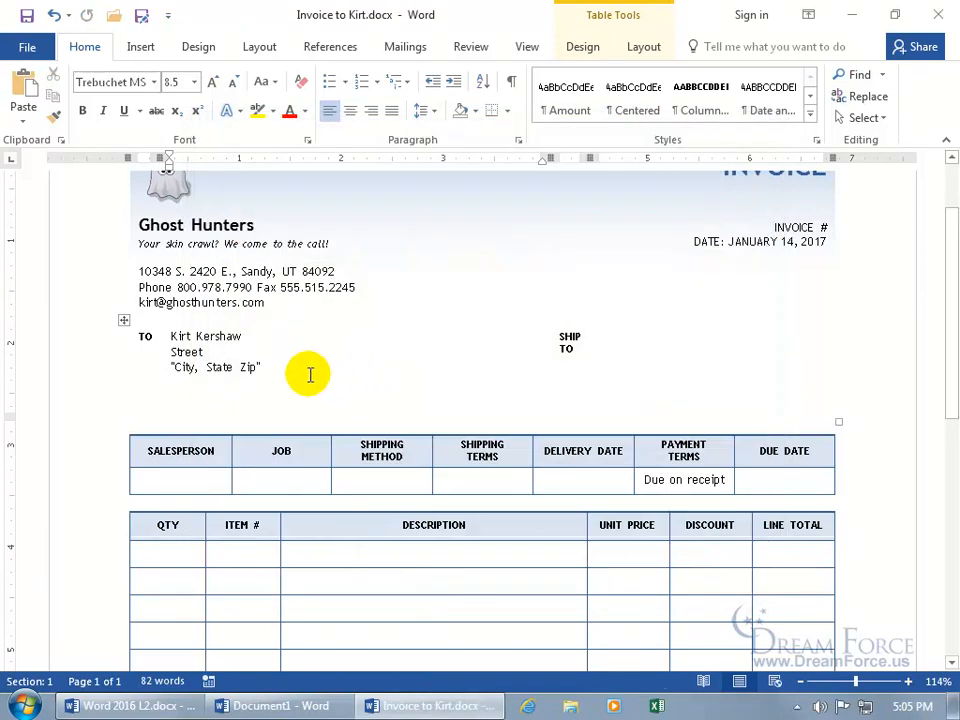